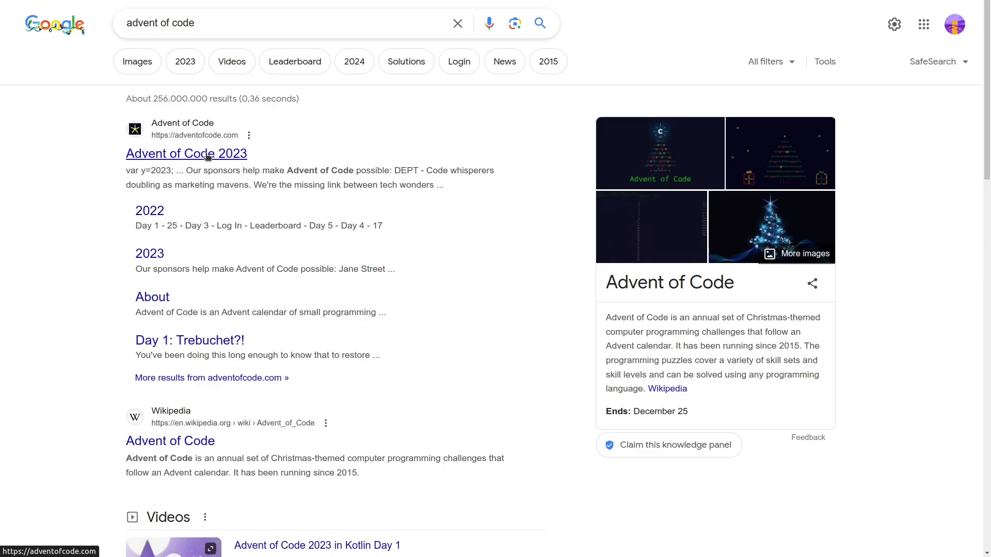
Open the Advent of Code 2023 Day 1 Trebuchet puzzle and select its question text
{"action": "left_click", "coordinate": [185, 153]}
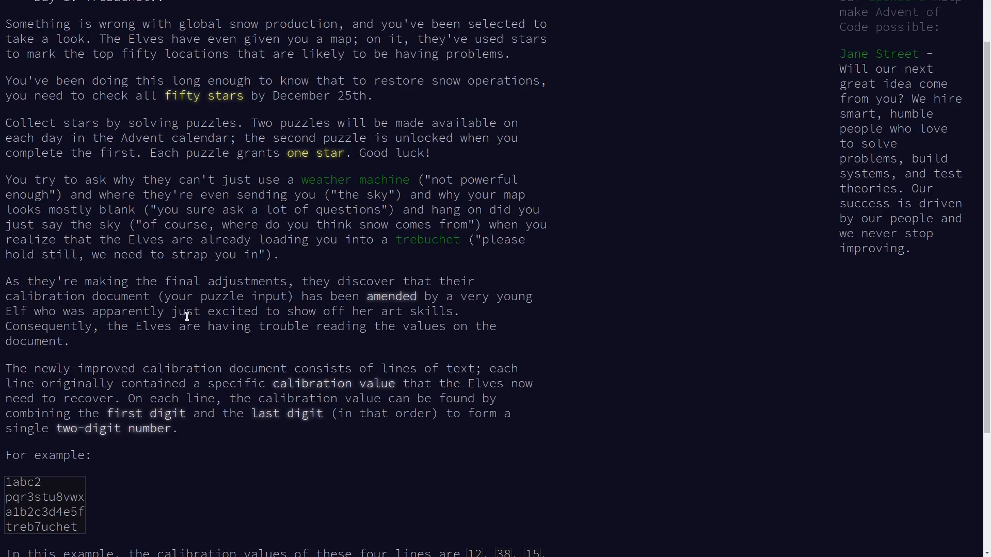
{"action": "scroll", "scroll_direction": "down", "scroll_amount": 3}
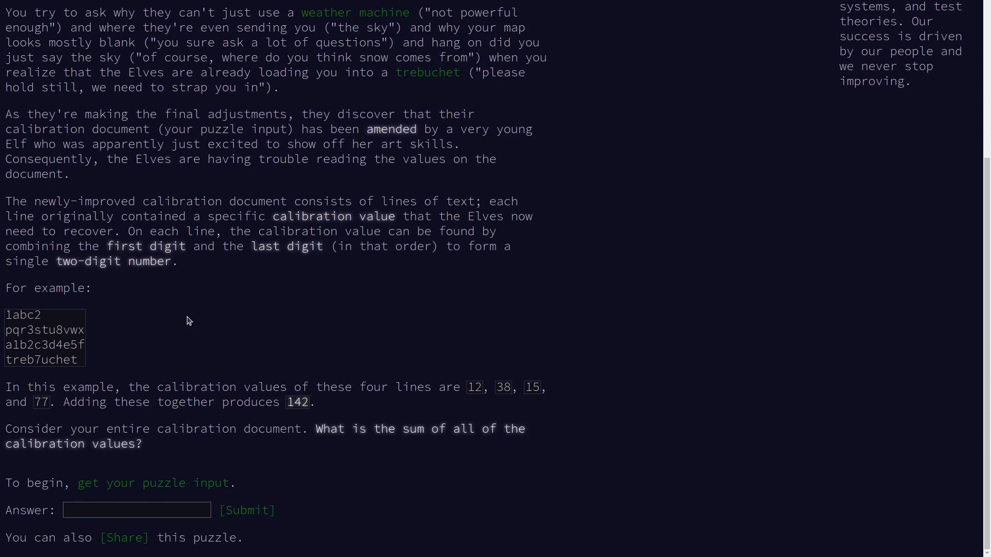
{"action": "mouse_move", "coordinate": [245, 235]}
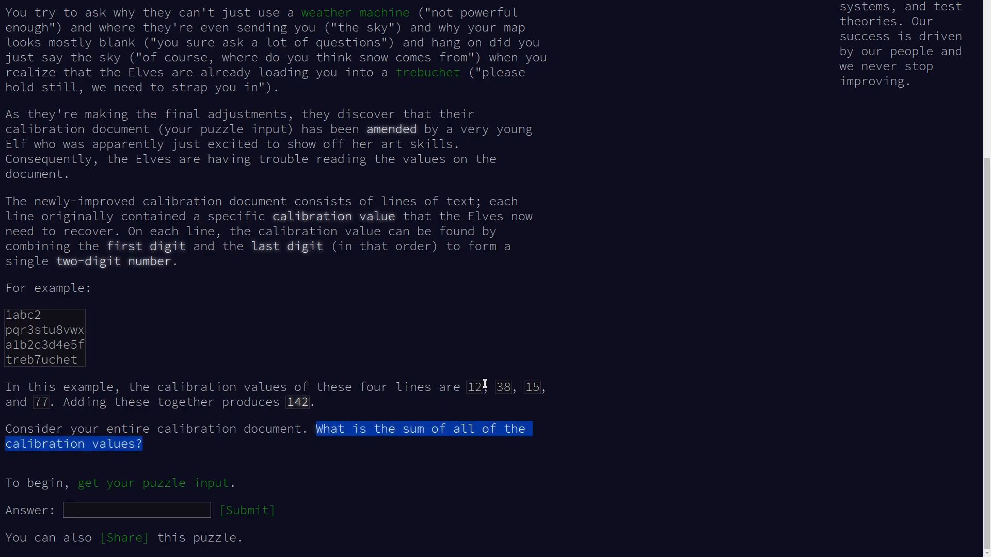
{"action": "left_click", "coordinate": [378, 412]}
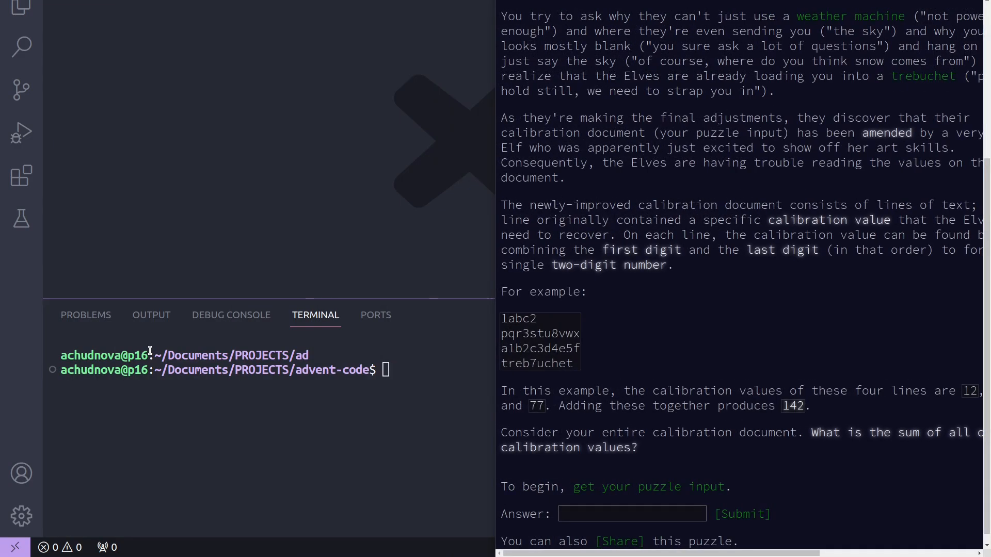
Create day01.py and materials/input1.txt from the terminal and open the empty input1.txt
{"action": "type", "text": "touch i"}
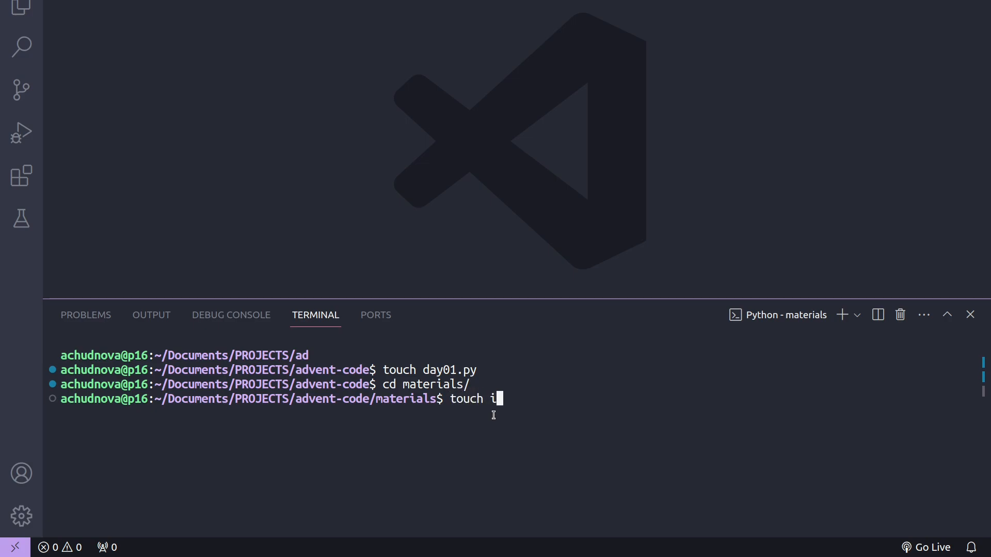
{"action": "key", "text": "Return"}
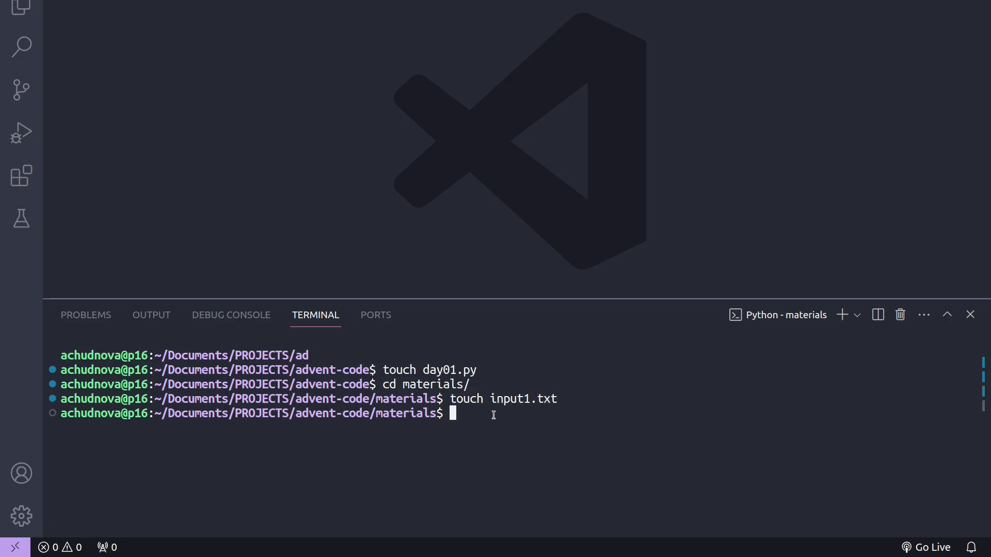
{"action": "left_click", "coordinate": [20, 9]}
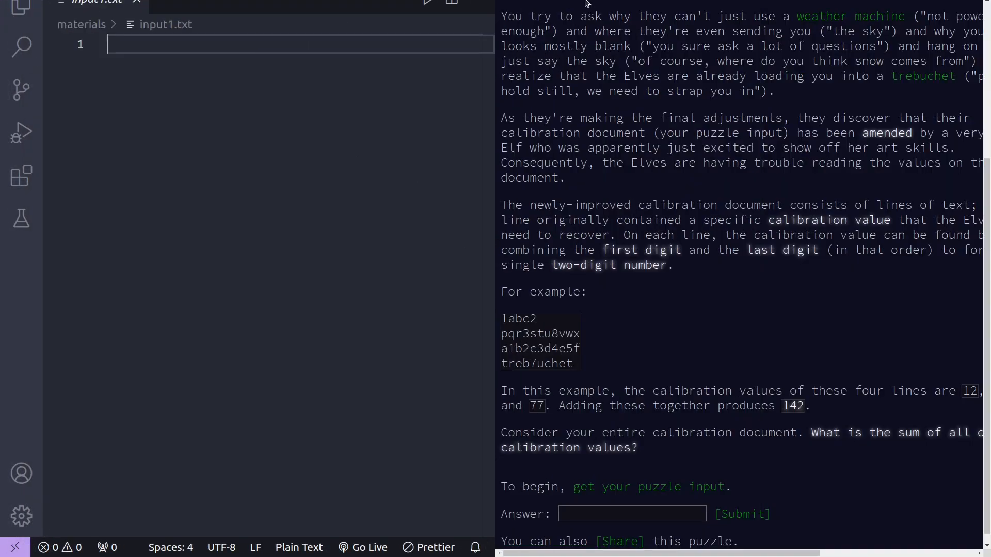
Paste the puzzle input into input1.txt and switch to the empty day01.py
{"action": "left_click", "coordinate": [648, 487]}
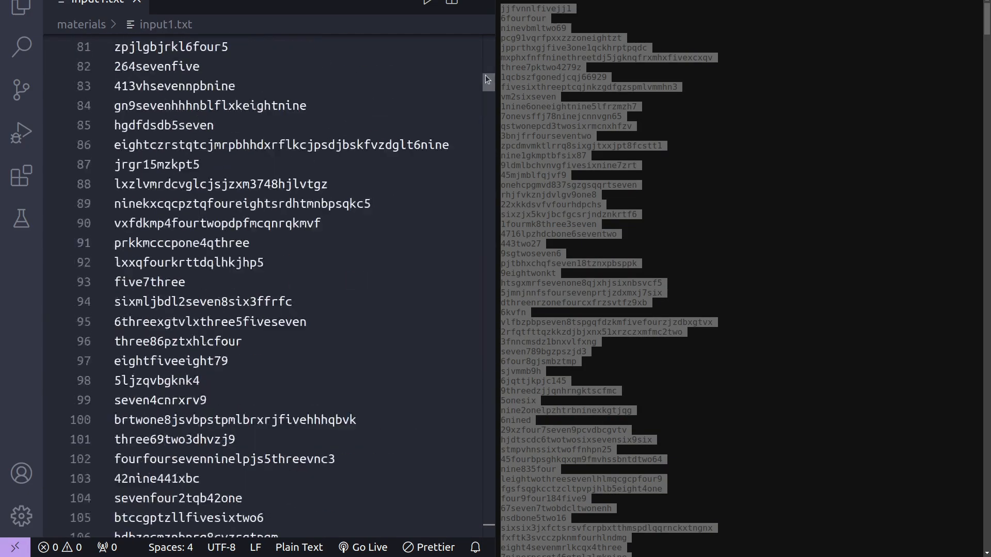
{"action": "left_click", "coordinate": [200, 2]}
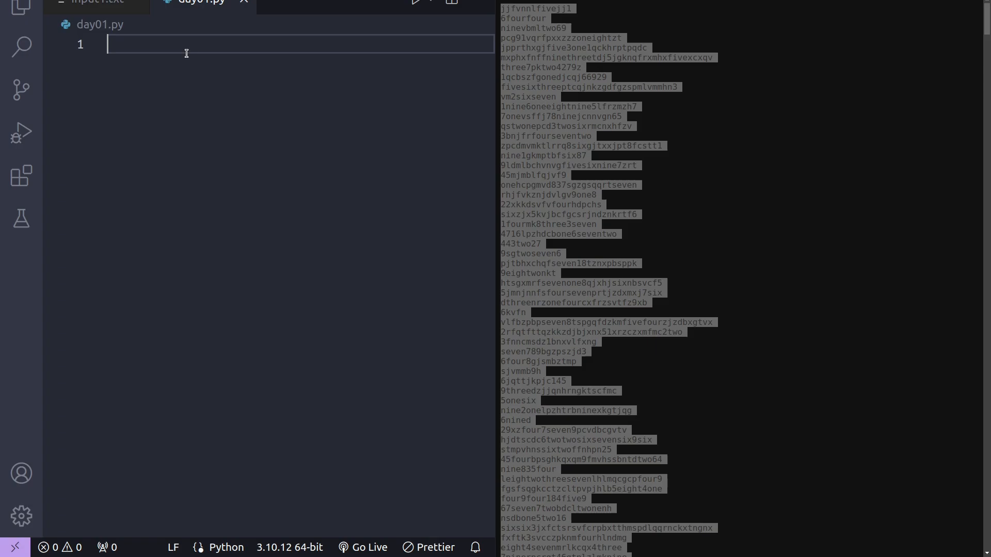
{"action": "scroll", "scroll_direction": "up", "scroll_amount": 3}
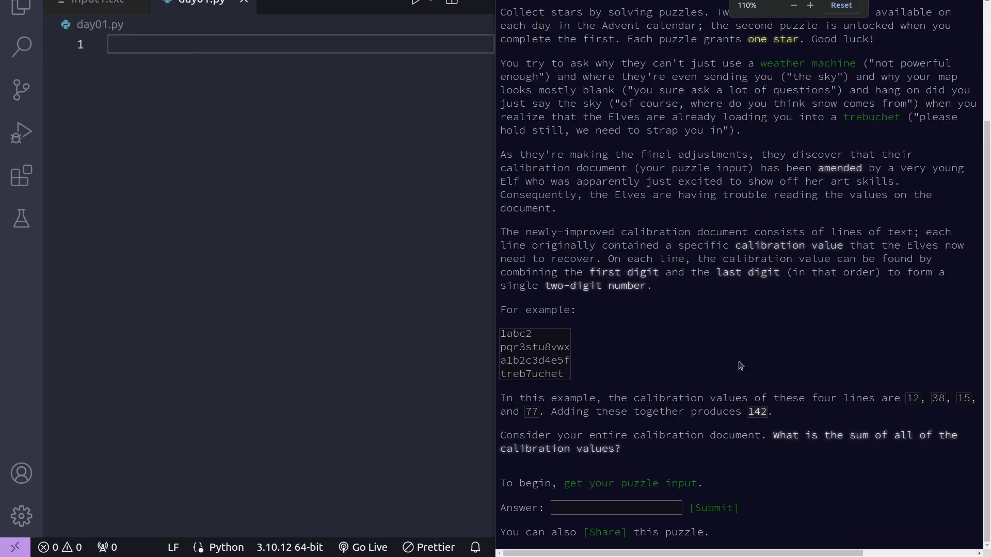
Write a comment and document = open("materials/input1.txt").read().splitlines()
{"action": "type", "text": "#"}
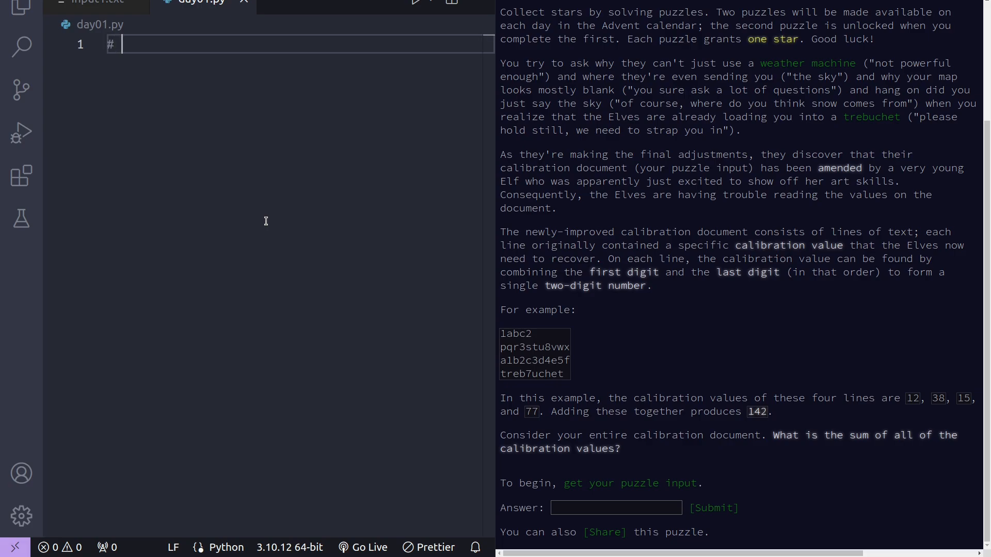
{"action": "type", "text": "Read the"}
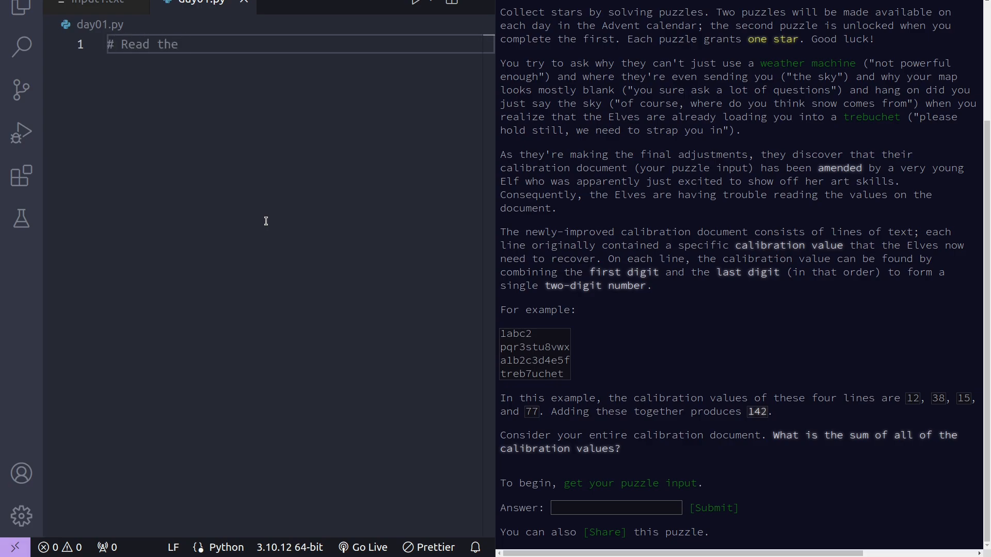
{"action": "type", "text": "document as a list of lines"}
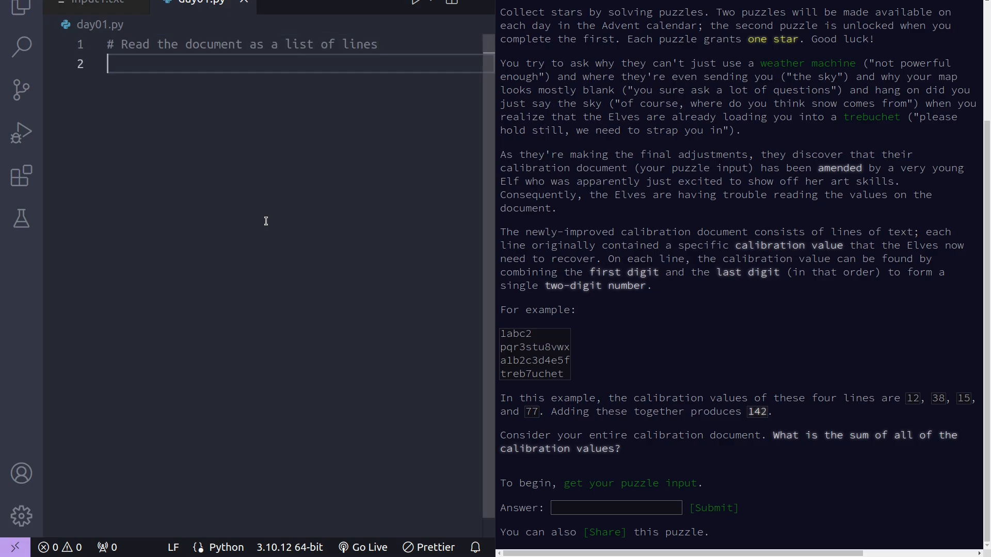
{"action": "type", "text": "document ="}
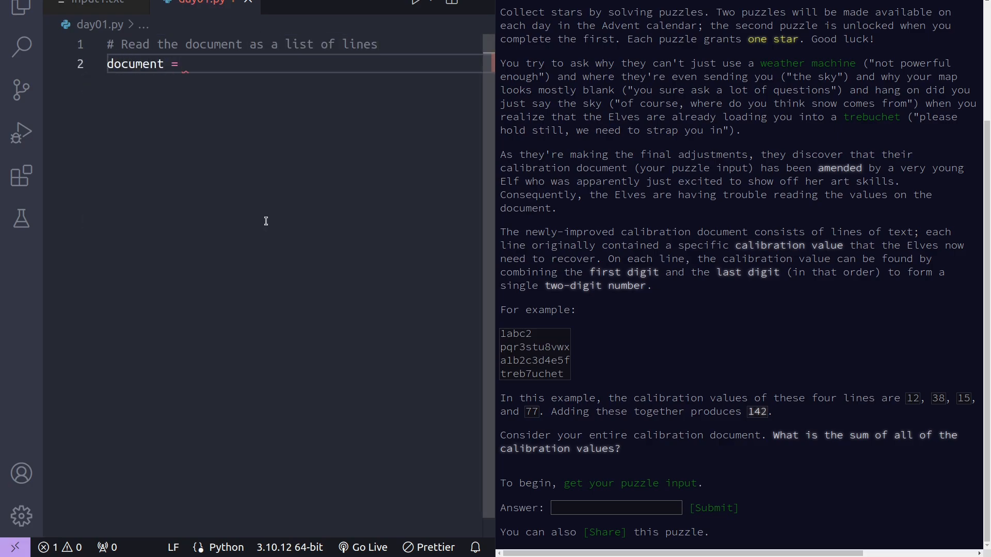
{"action": "type", "text": "open(\"\")"}
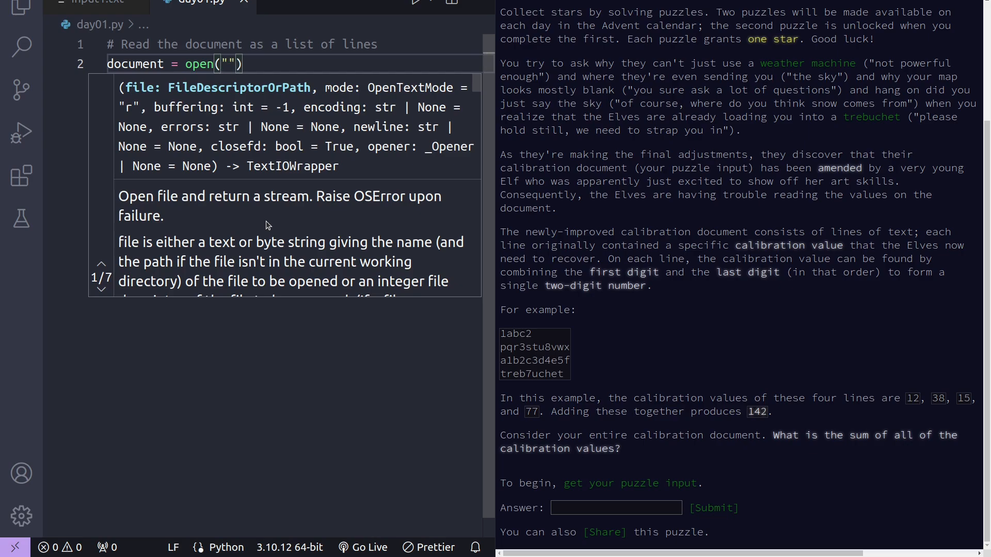
{"action": "type", "text": "materials/input1.txt"}
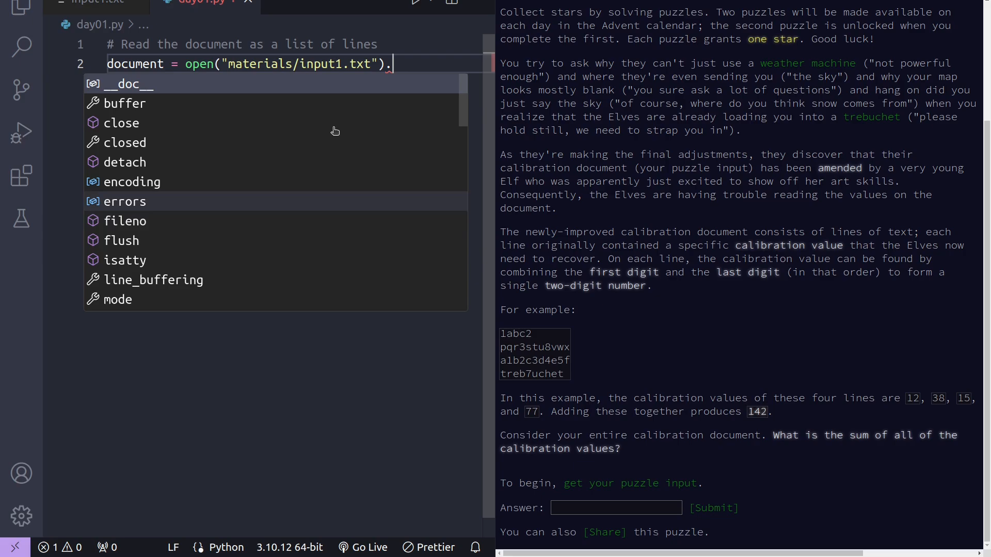
{"action": "type", "text": "red"}
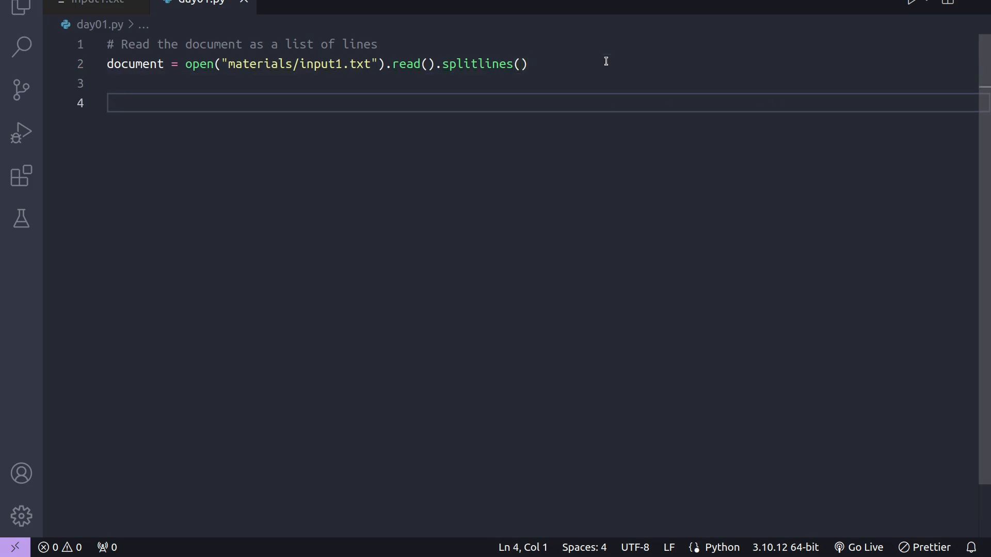
Initialize total_sum and loop over lines, building digits = [char for char in line if char.isdigit()]
{"action": "type", "text": "# Initialize"}
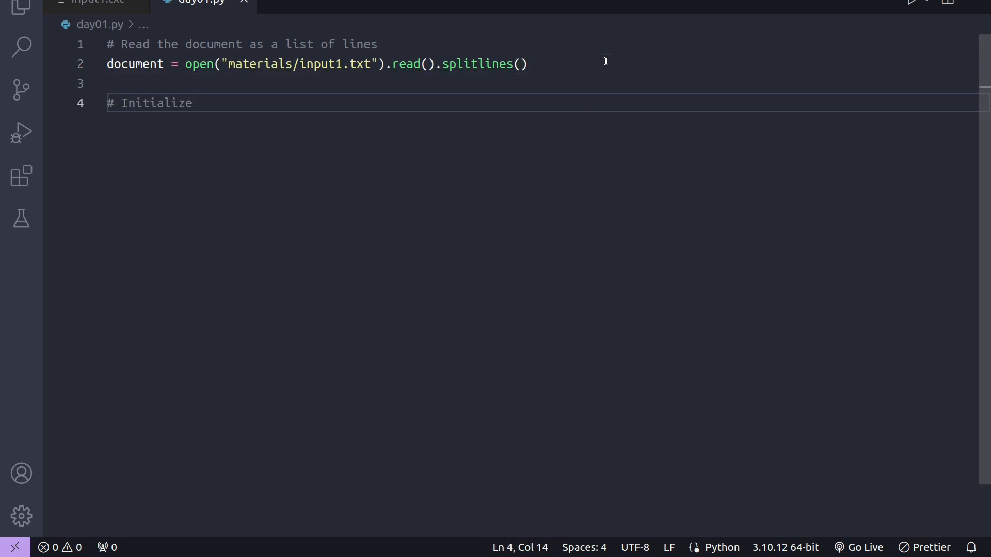
{"action": "type", "text": "the sum of"}
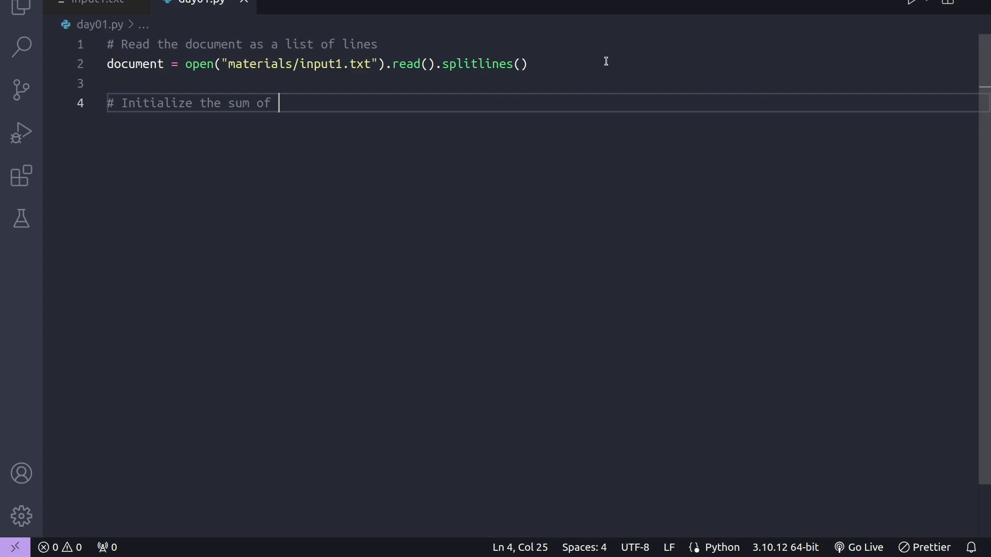
{"action": "type", "text": "calibration values to e"}
{"action": "type", "text": "for line in document:"}
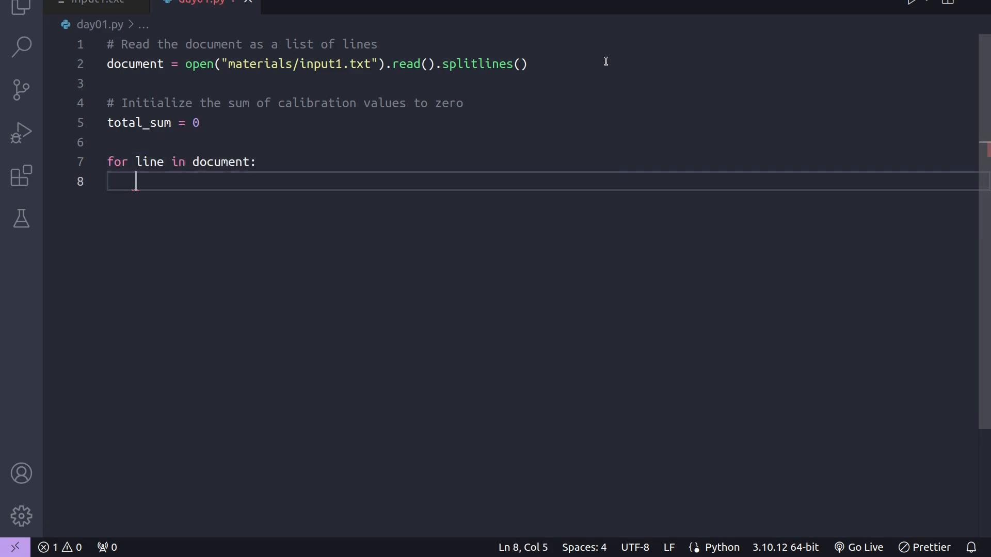
{"action": "type", "text": "# Extract"}
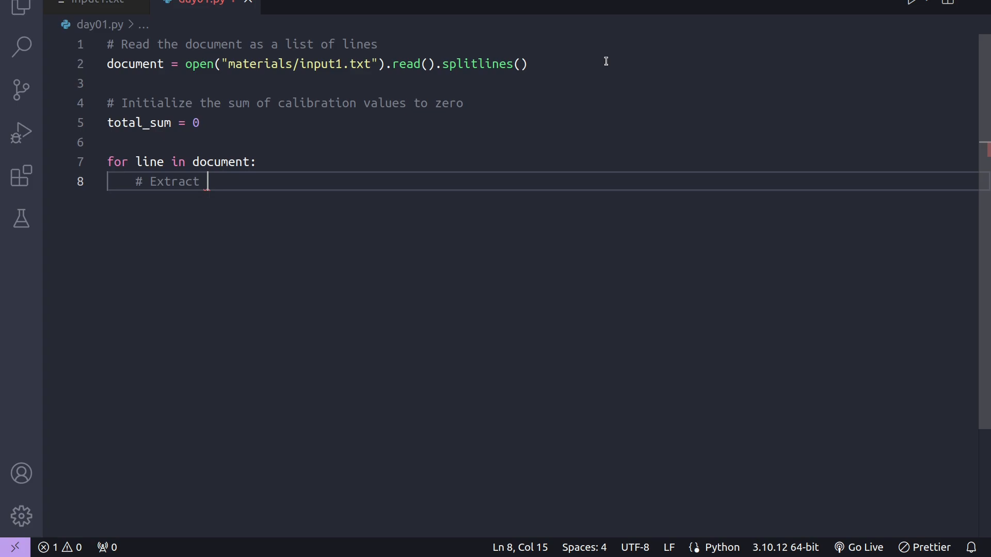
{"action": "type", "text": "all digits from the line"}
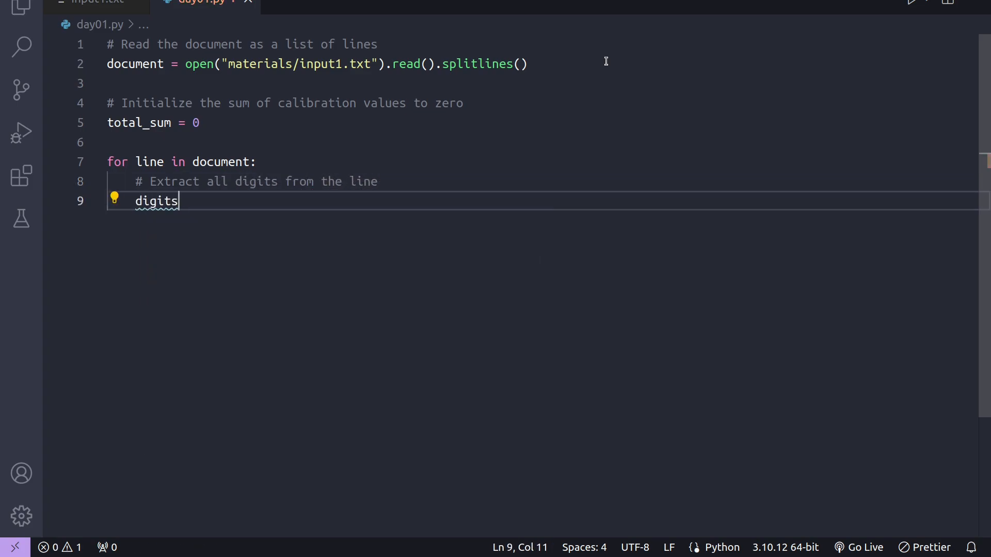
{"action": "type", "text": "= [char f"}
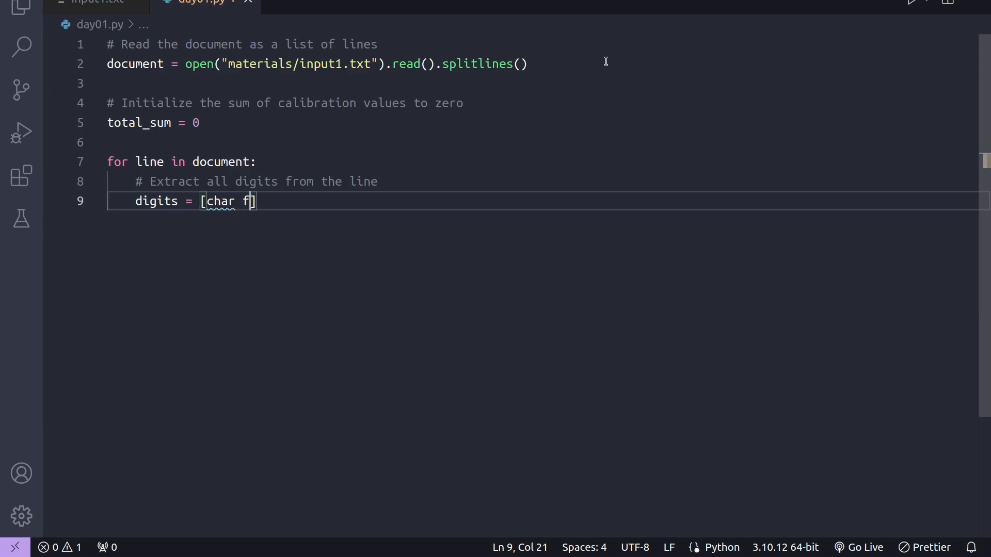
{"action": "type", "text": "or char in line"}
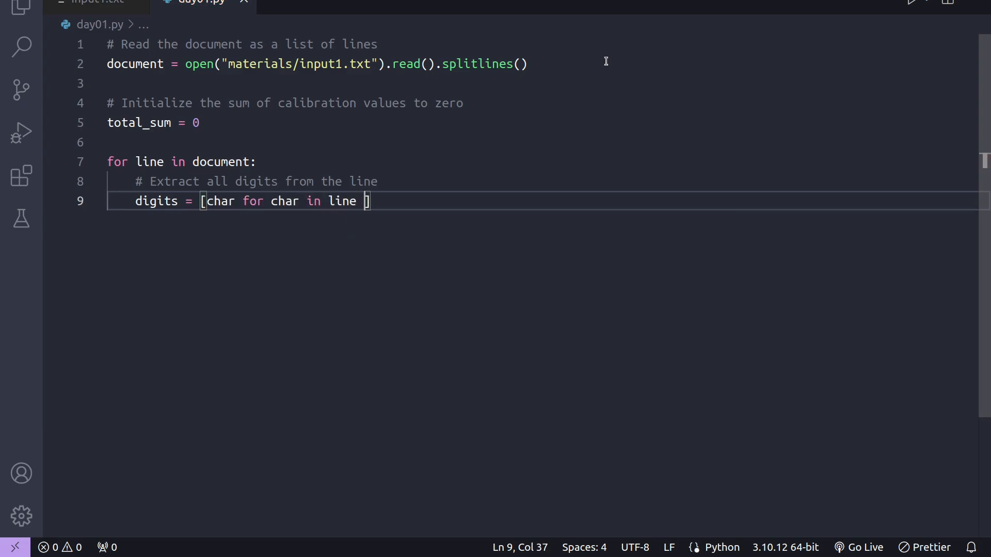
{"action": "type", "text": "if char.isdigit("}
{"action": "type", "text": "# Combine"}
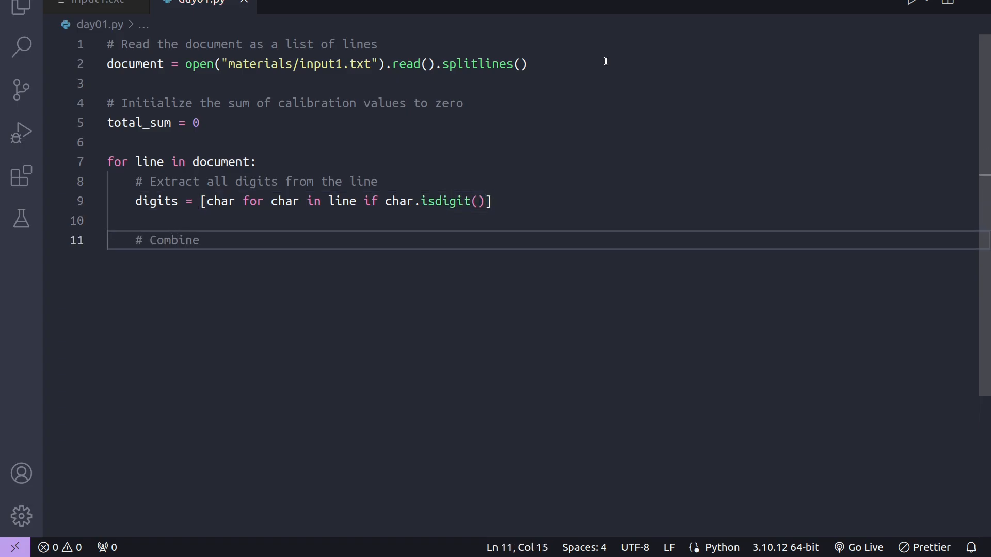
Form value = int(digits[0] + digits[-1]) and add it to total_sum with comments
{"action": "type", "text": "the first and last"}
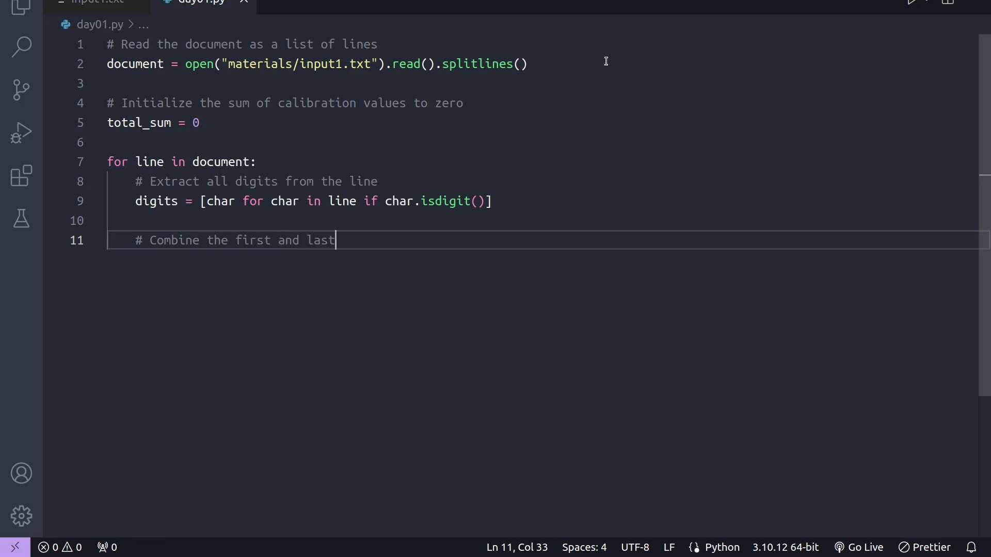
{"action": "type", "text": "digits to fo"}
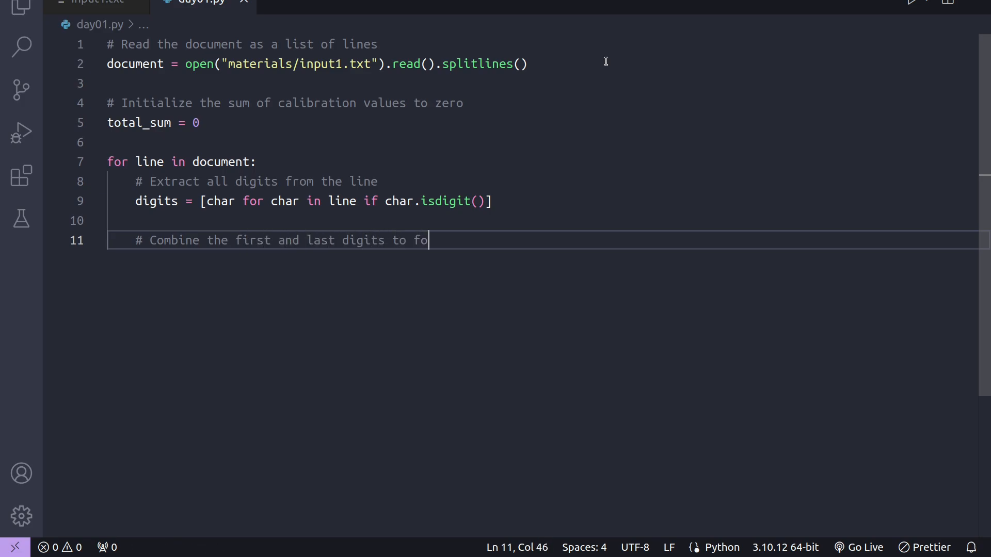
{"action": "type", "text": "rm a two-digit number"}
{"action": "type", "text": "value ="}
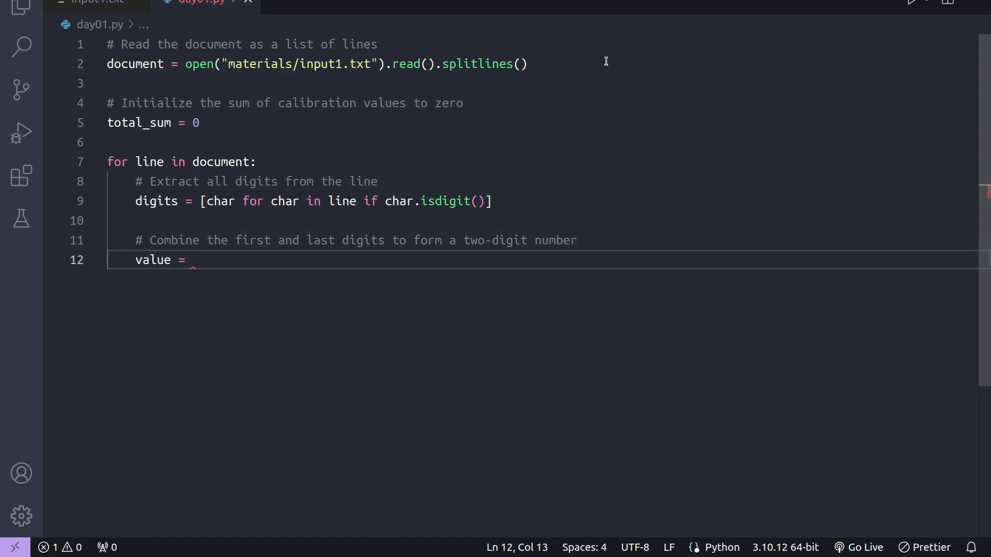
{"action": "type", "text": "int(digits"}
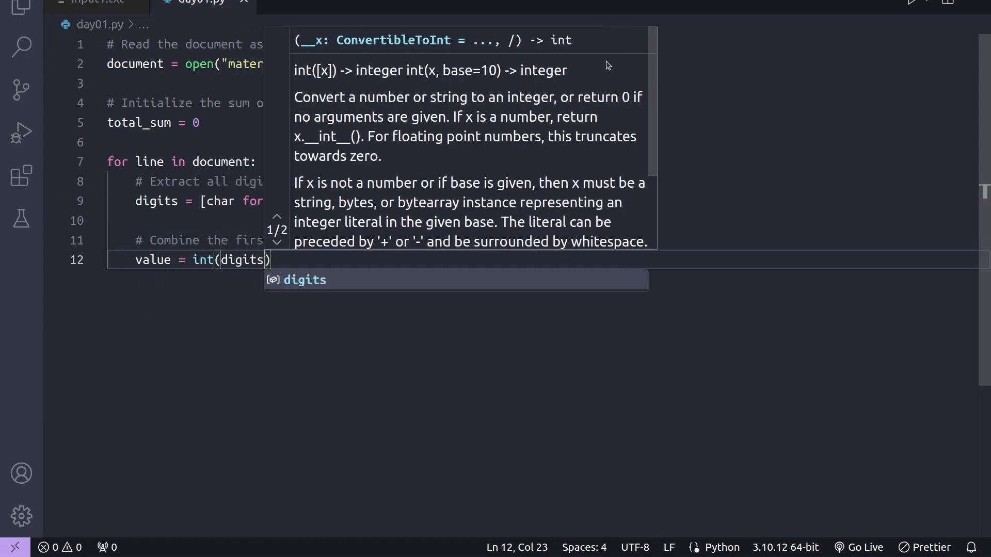
{"action": "type", "text": "[0]"}
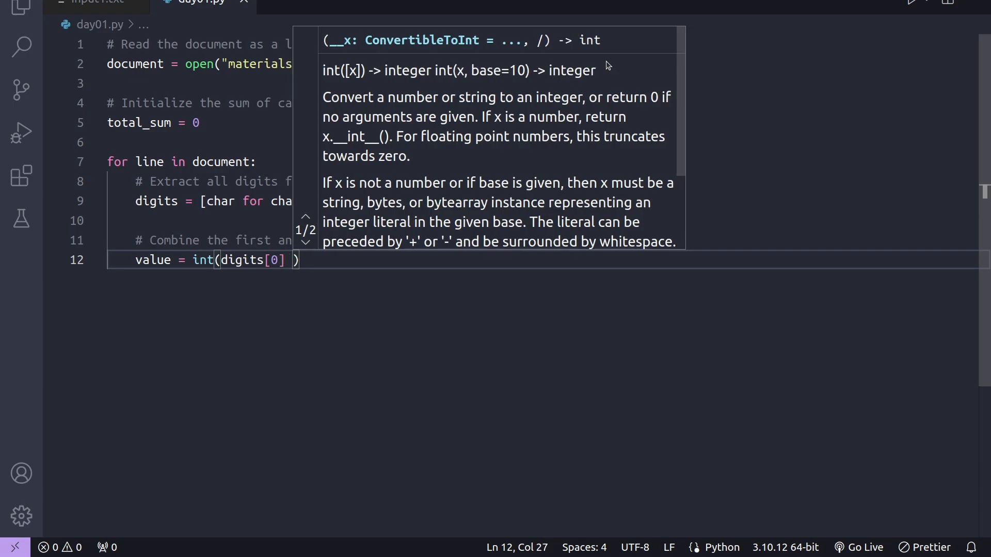
{"action": "type", "text": "+ digits[-1]"}
{"action": "type", "text": "#"}
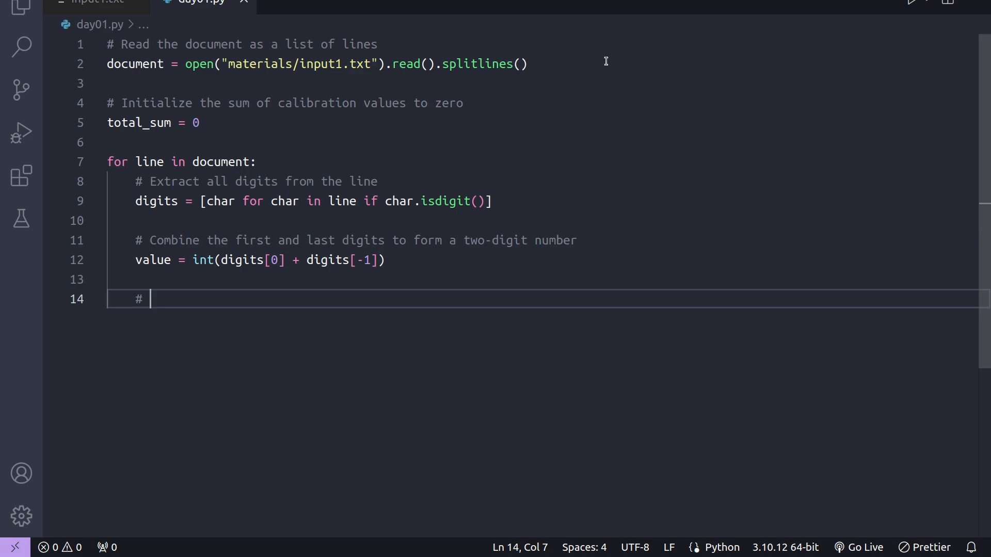
{"action": "type", "text": "Add the value to the total sum"}
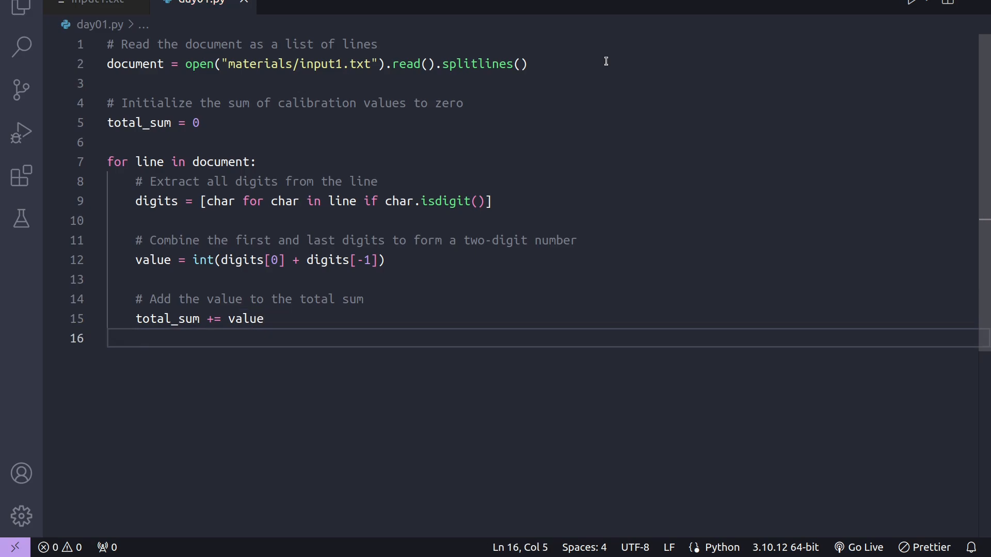
Print "The solution is:" with total_sum, run it to get 56465, and start a # Testing comment
{"action": "type", "text": "# Pri"}
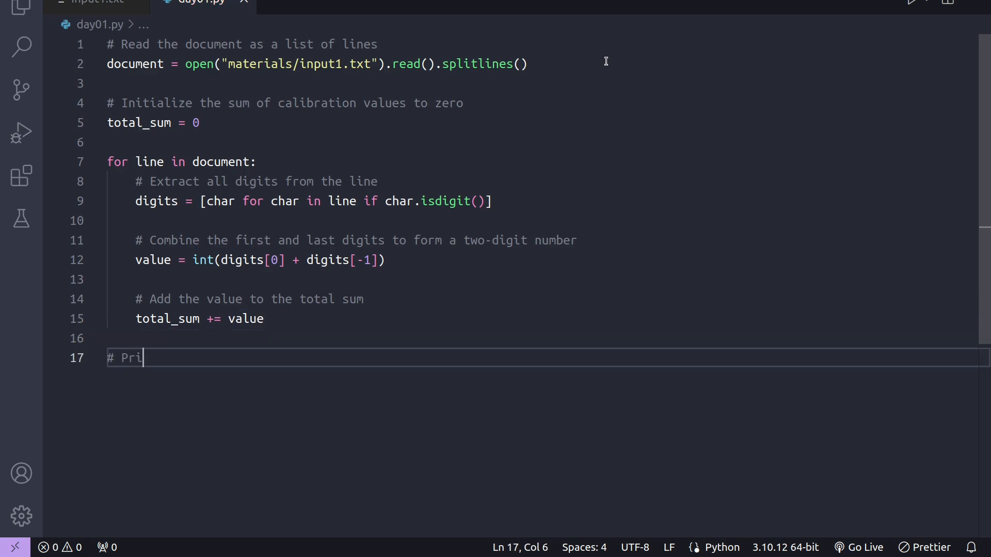
{"action": "type", "text": "nt the sum of calibra"}
{"action": "type", "text": "print("}
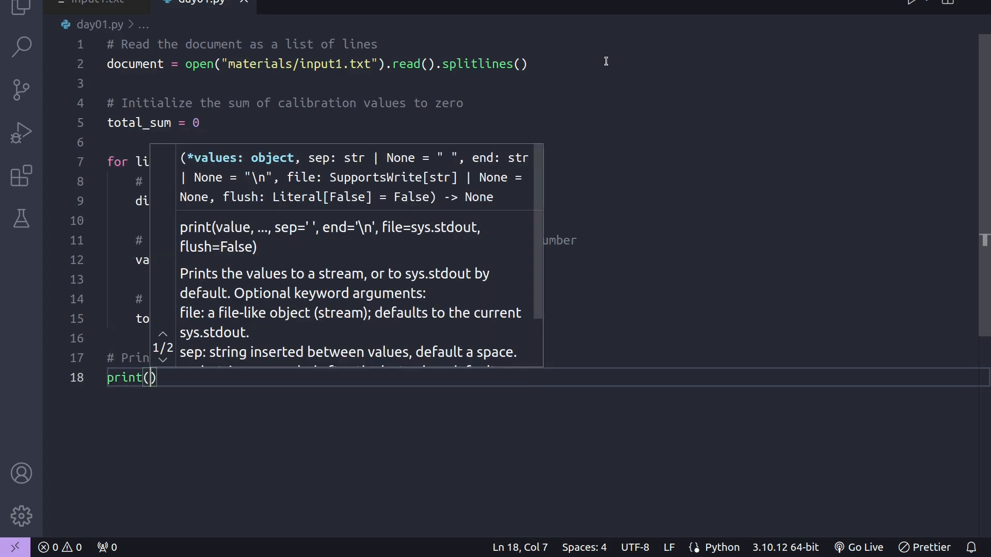
{"action": "type", "text": "\"The solution is:\", total_sum"}
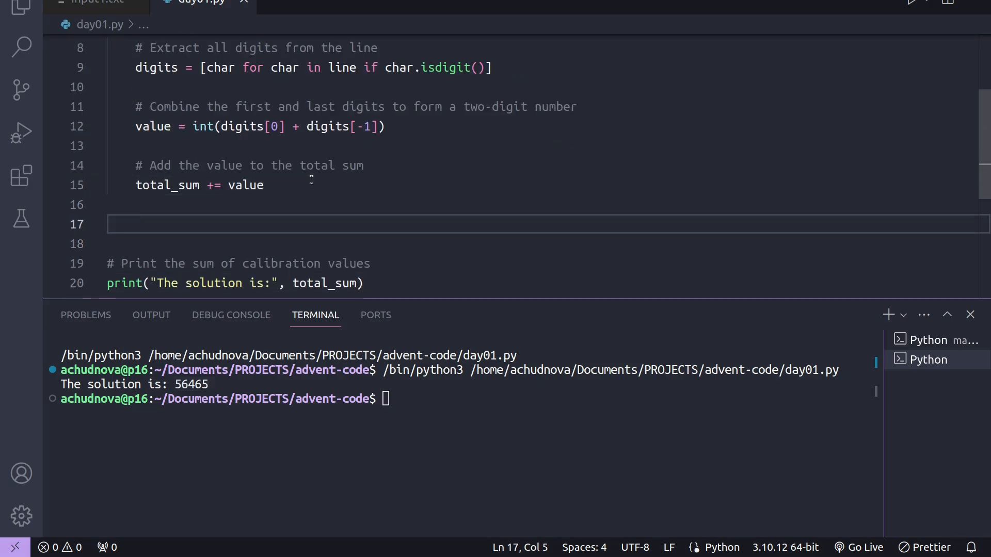
{"action": "type", "text": "# Testing"}
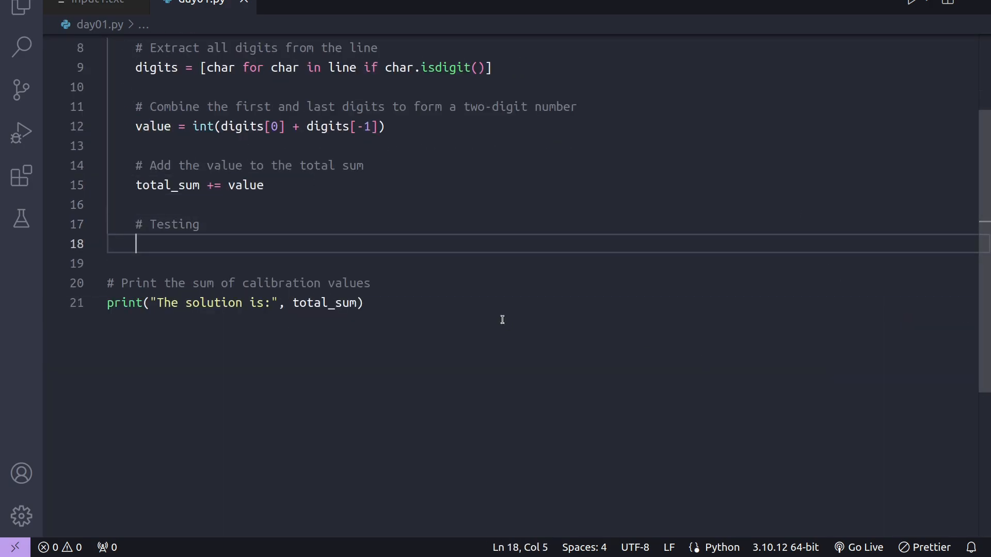
Add print(f"Calibration value for line '{line}': {value}"), run it and review the per-line output
{"action": "type", "text": "print(f\"C\""}
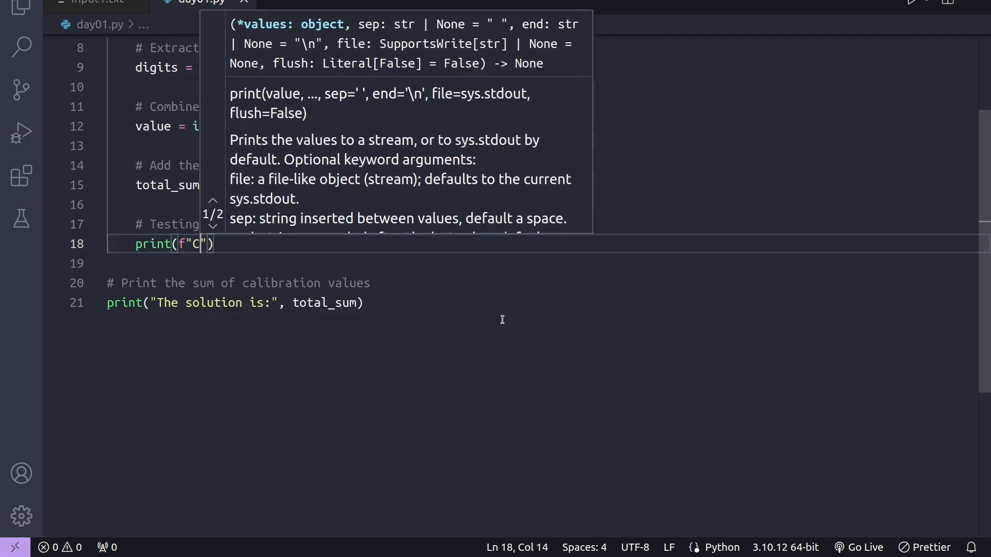
{"action": "type", "text": "alibration"}
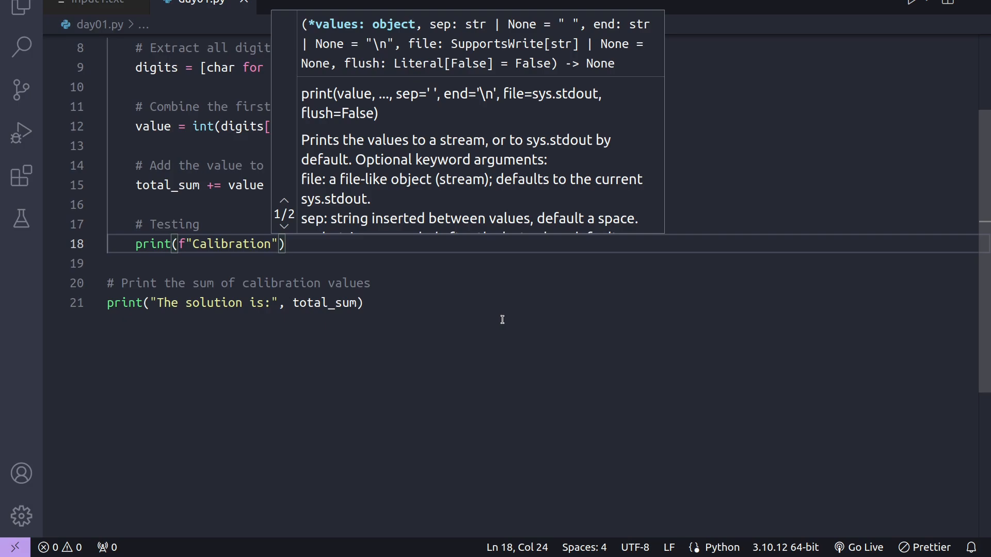
{"action": "type", "text": "value for line '"}
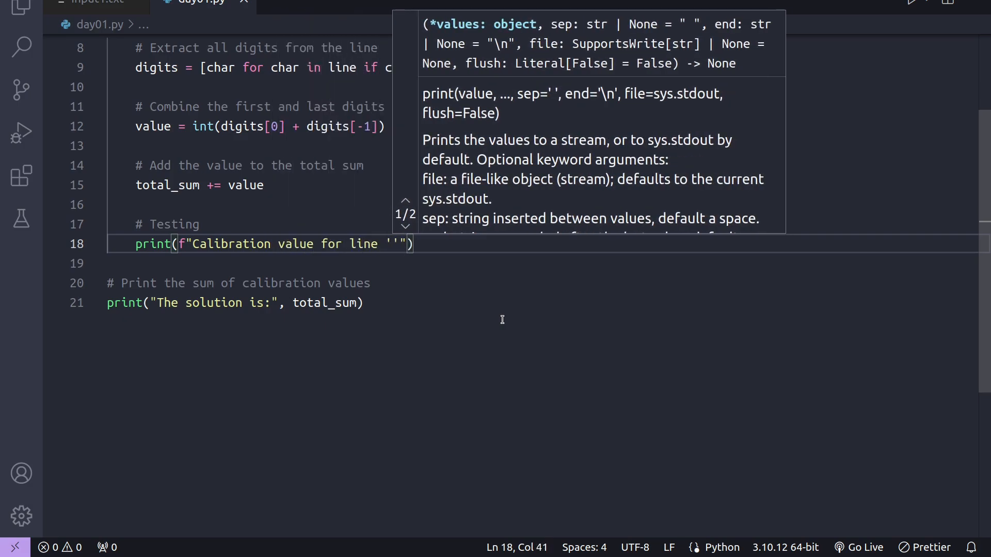
{"action": "type", "text": "{line}"}
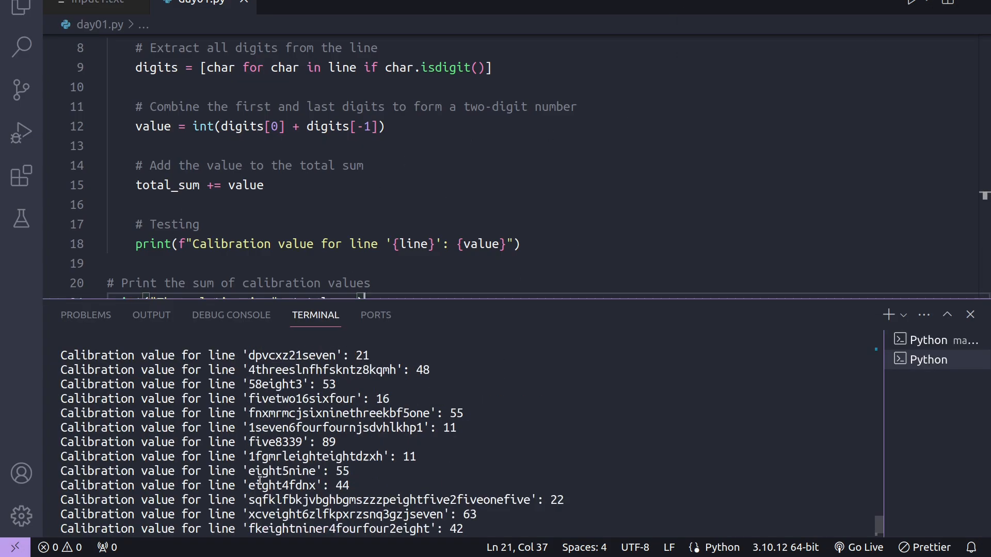
{"action": "scroll", "scroll_direction": "down", "scroll_amount": 3}
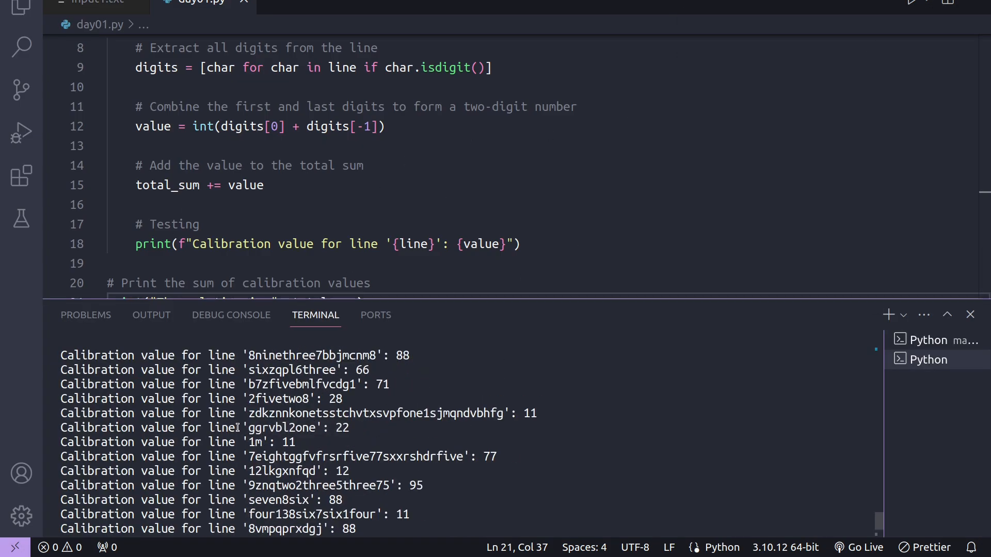
{"action": "mouse_move", "coordinate": [343, 443]}
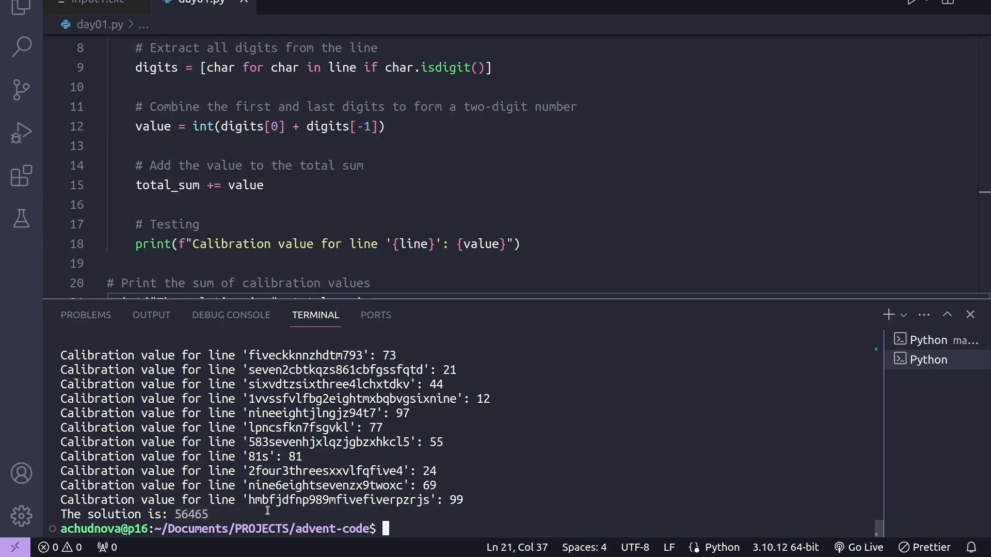
{"action": "key", "text": "ctrl+c"}
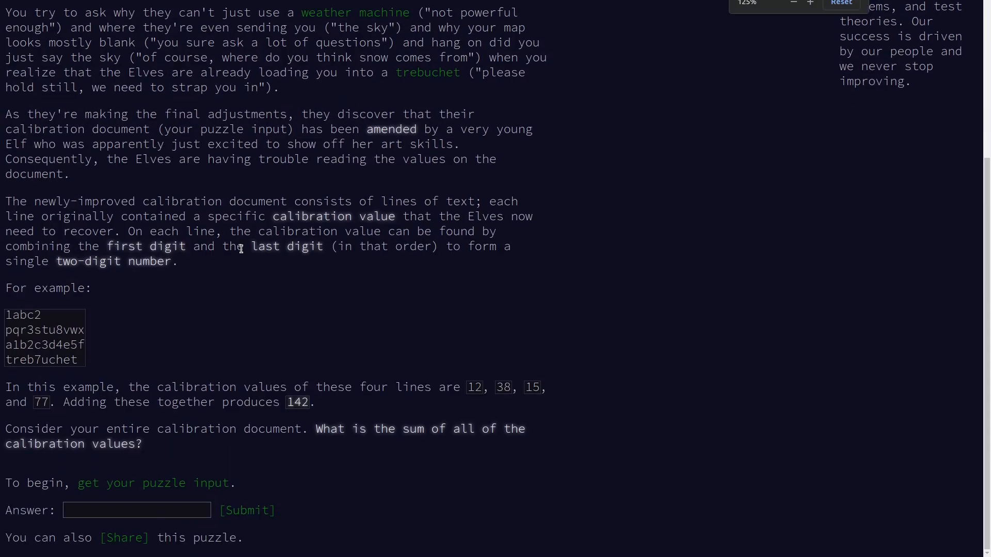
Submit 56465 as the Part One answer and return to the editor
{"action": "type", "text": "56465"}
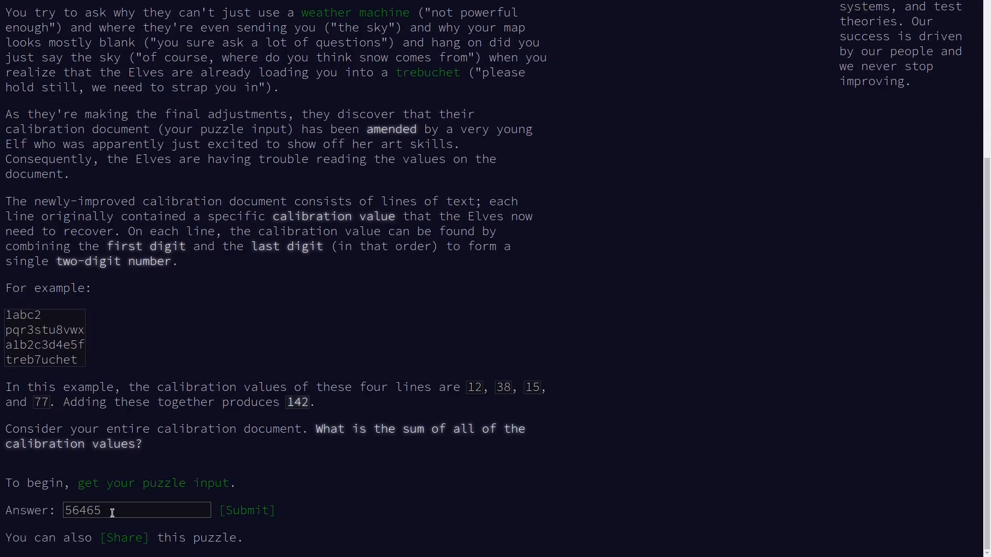
{"action": "left_click", "coordinate": [247, 511]}
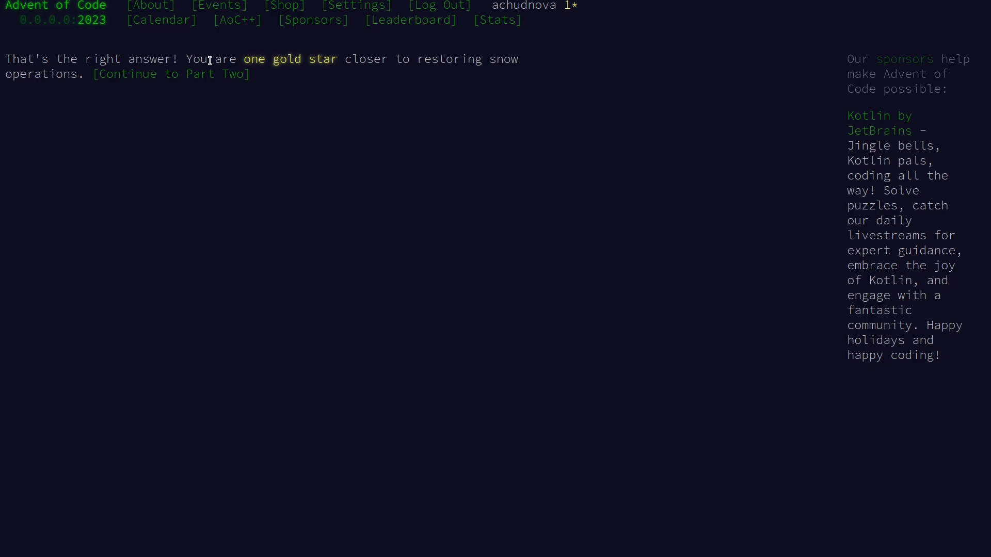
{"action": "mouse_move", "coordinate": [354, 105]}
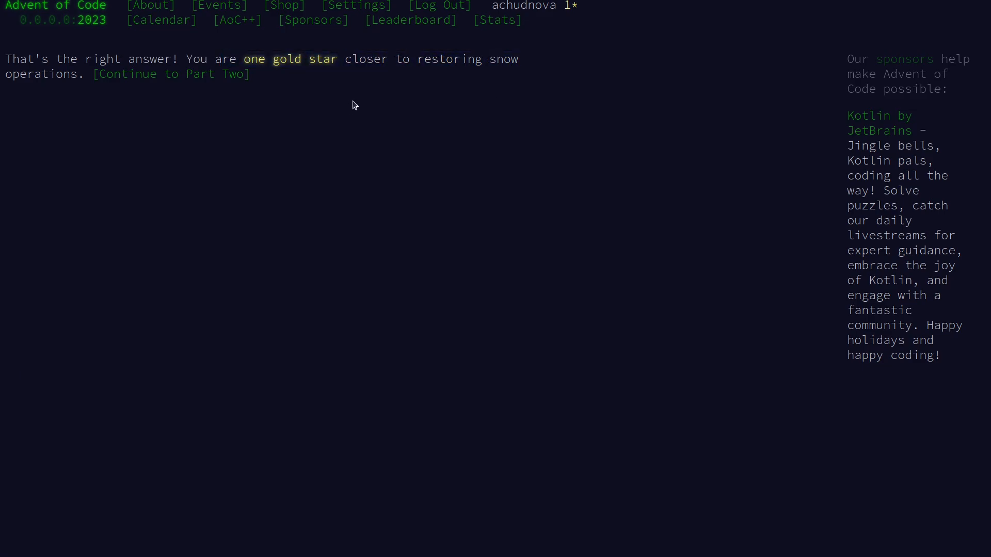
{"action": "left_click", "coordinate": [172, 74]}
{"action": "type", "text": "str"}
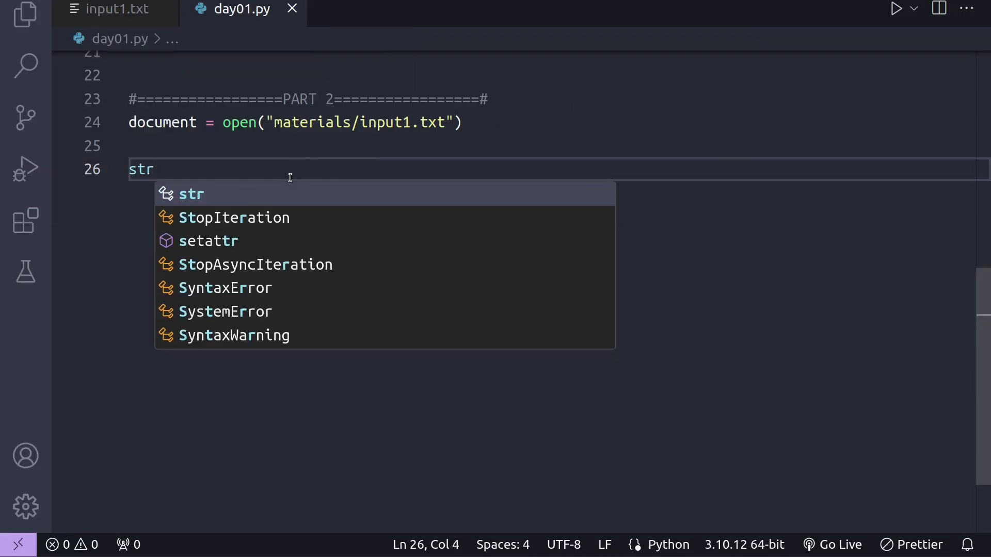
Define the str_to_num dictionary mapping one through nine to digit characters under PART 2
{"action": "type", "text": "_to_num = {"}
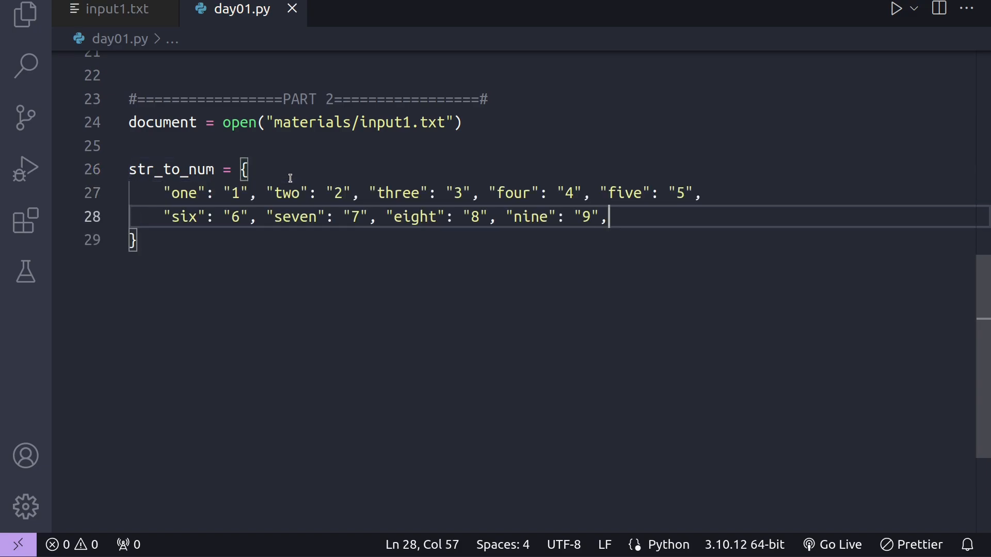
{"action": "key", "text": "Enter"}
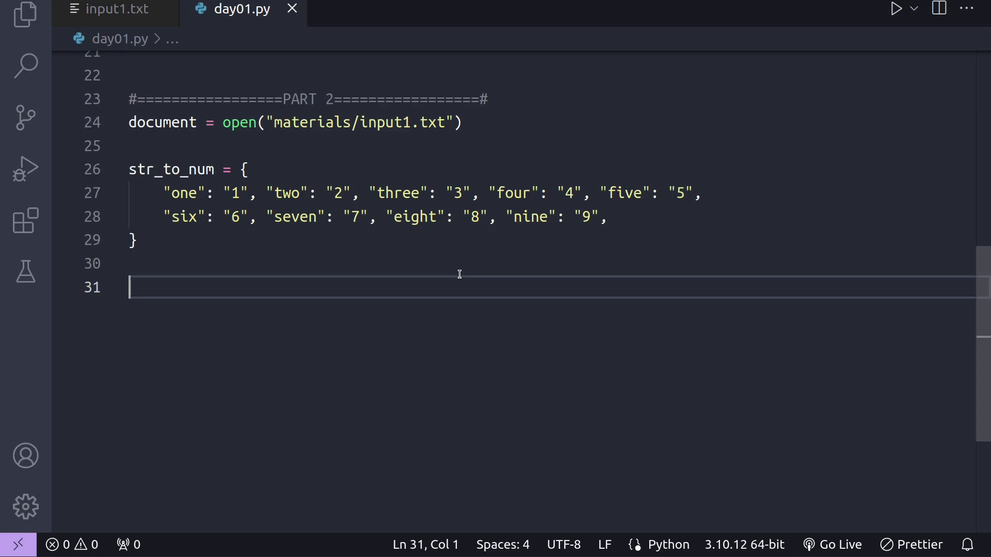
Define calc(line: str) looping over range(len(line)) and appending characters that pass isdigit
{"action": "type", "text": "def calc"}
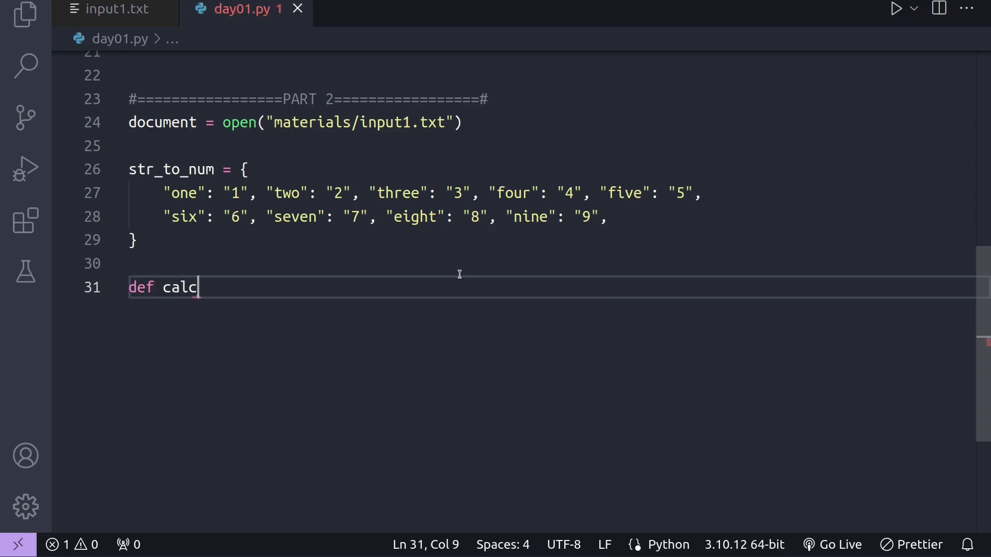
{"action": "type", "text": "(line: str"}
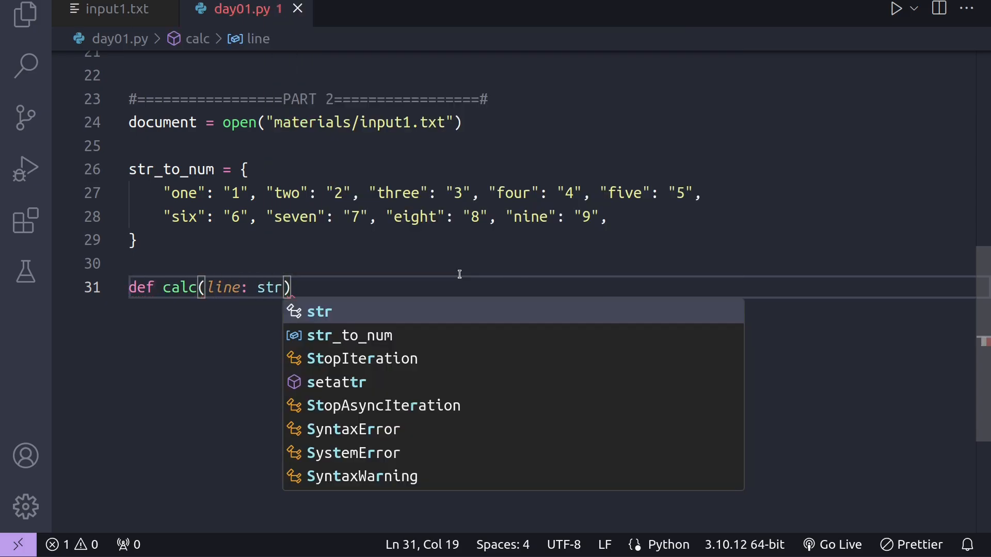
{"action": "type", "text": "):"}
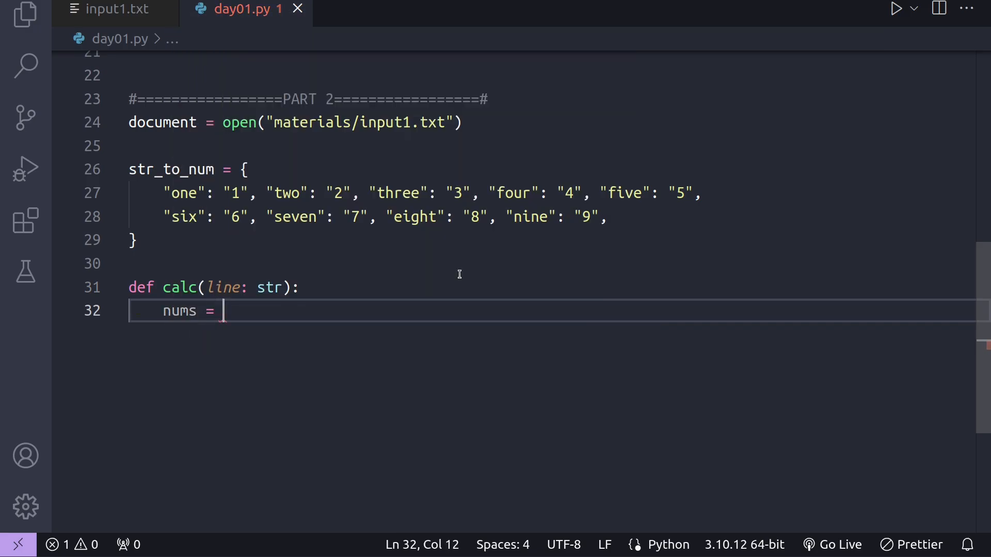
{"action": "type", "text": "[]"}
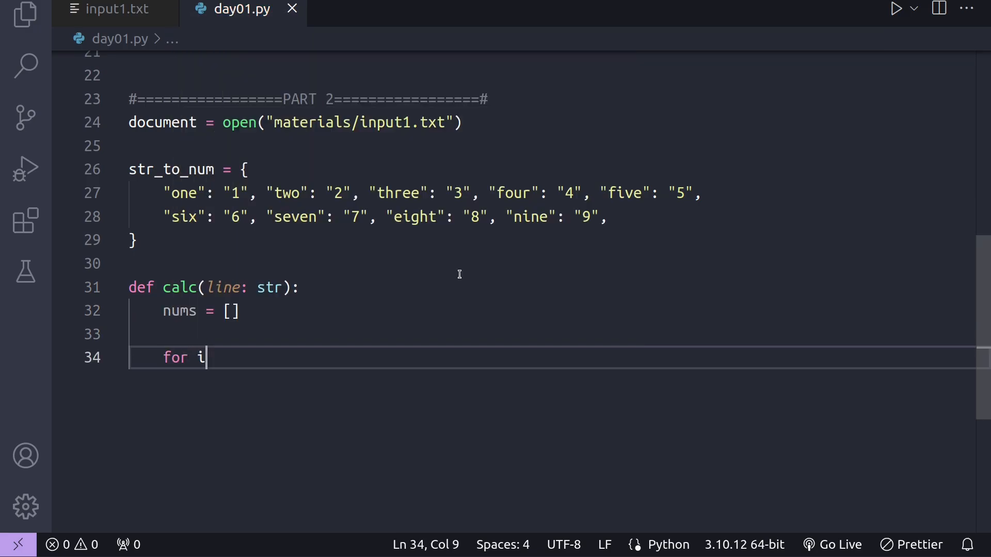
{"action": "type", "text": "in ra"}
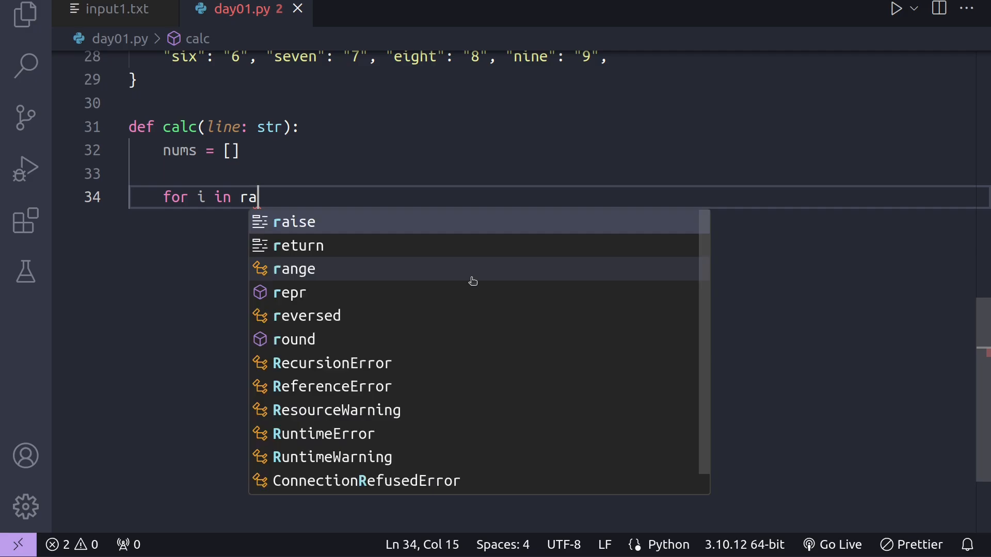
{"action": "type", "text": "nge(len(line)):"}
{"action": "type", "text": "if line[i"}
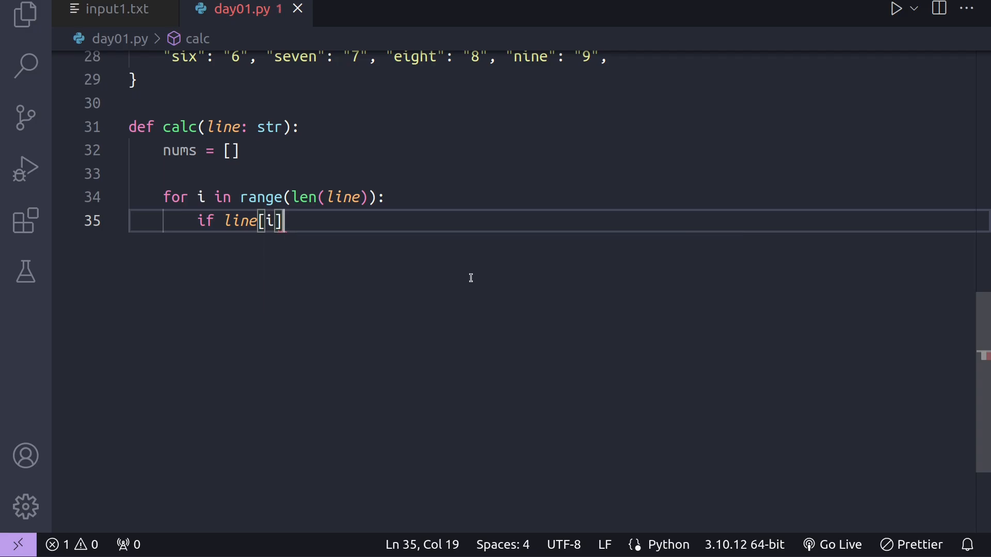
{"action": "type", "text": ".isdigit():"}
{"action": "type", "text": "nums.append(line["}
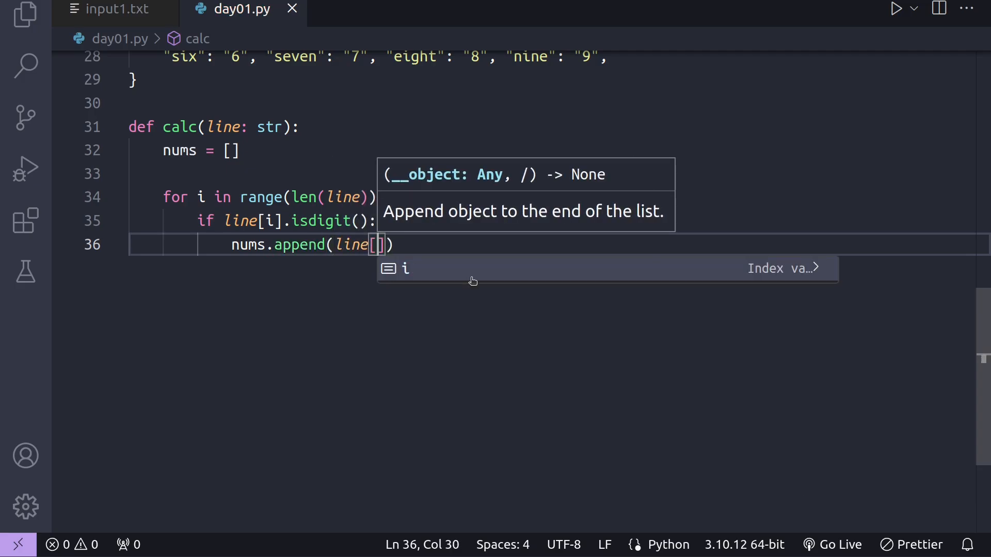
{"action": "type", "text": "else:"}
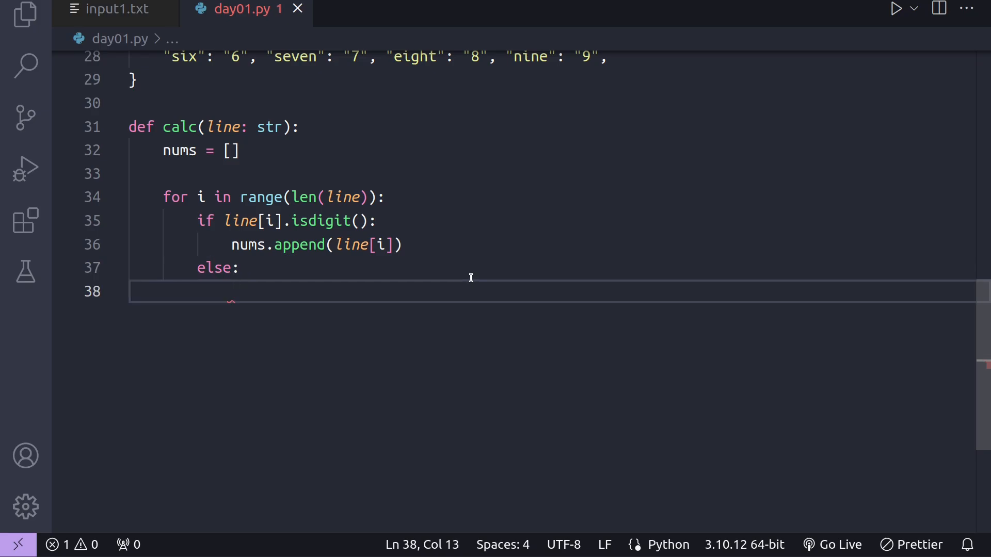
For each num_str in str_to_num, append its digit when line[i:].startswith(num_str)
{"action": "type", "text": "for num_str in"}
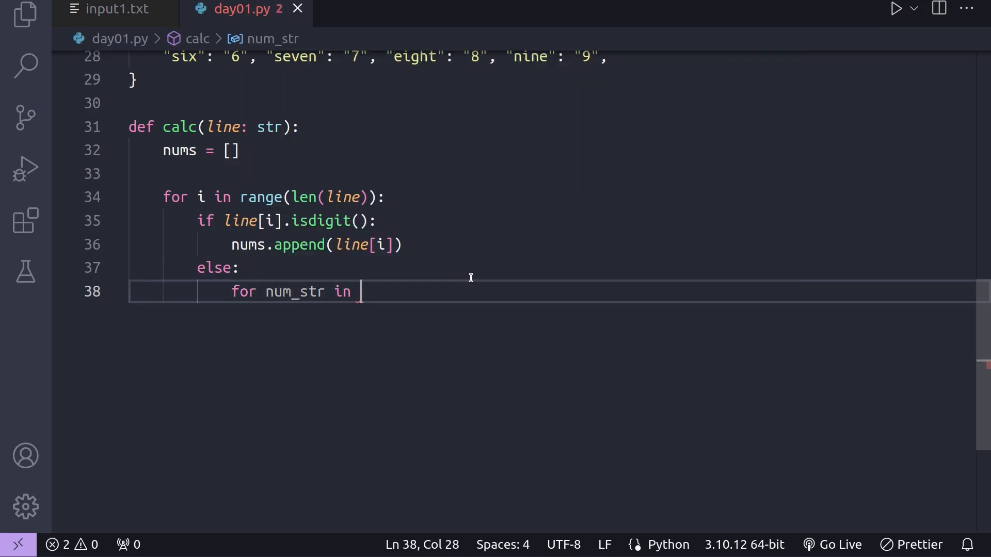
{"action": "type", "text": "str_to_num:"}
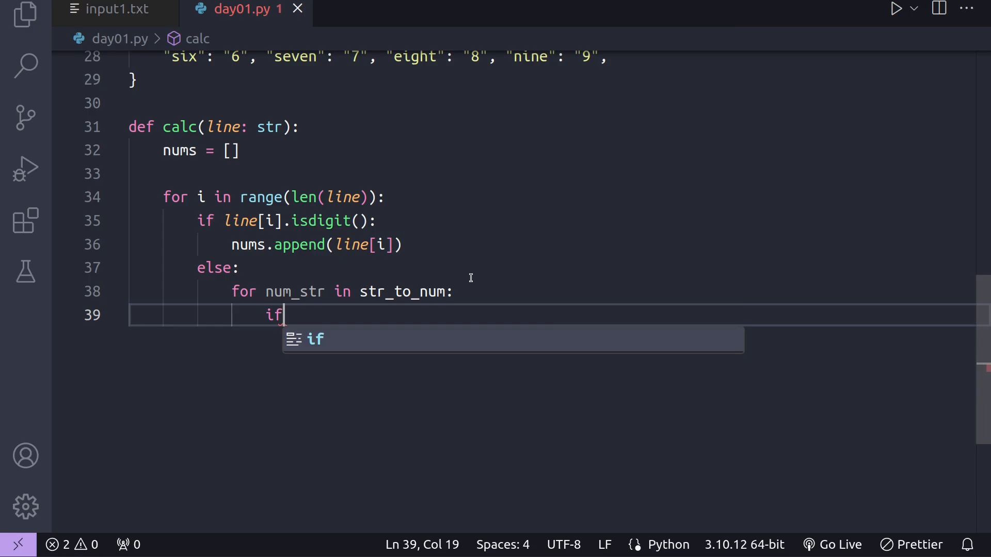
{"action": "type", "text": "line[i:]"}
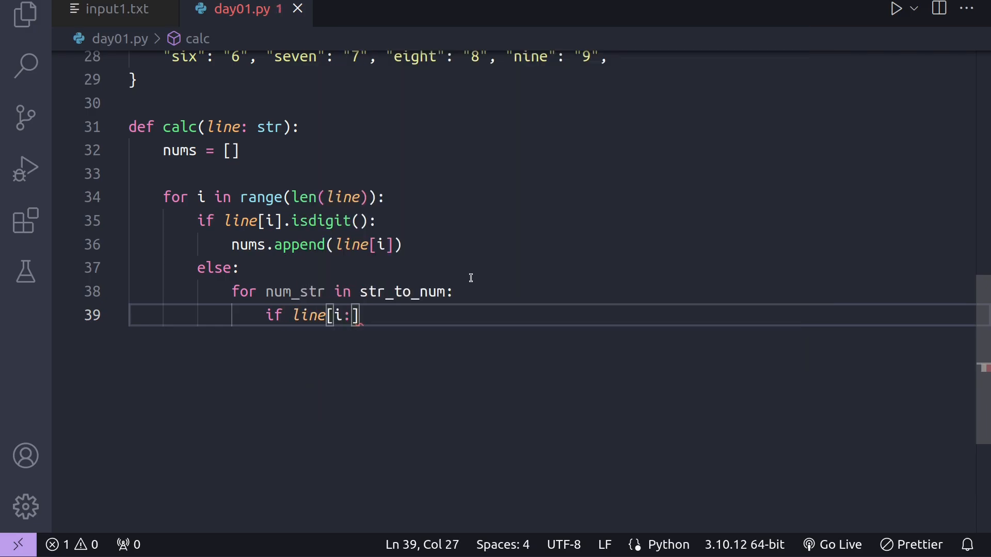
{"action": "type", "text": ".startswith"}
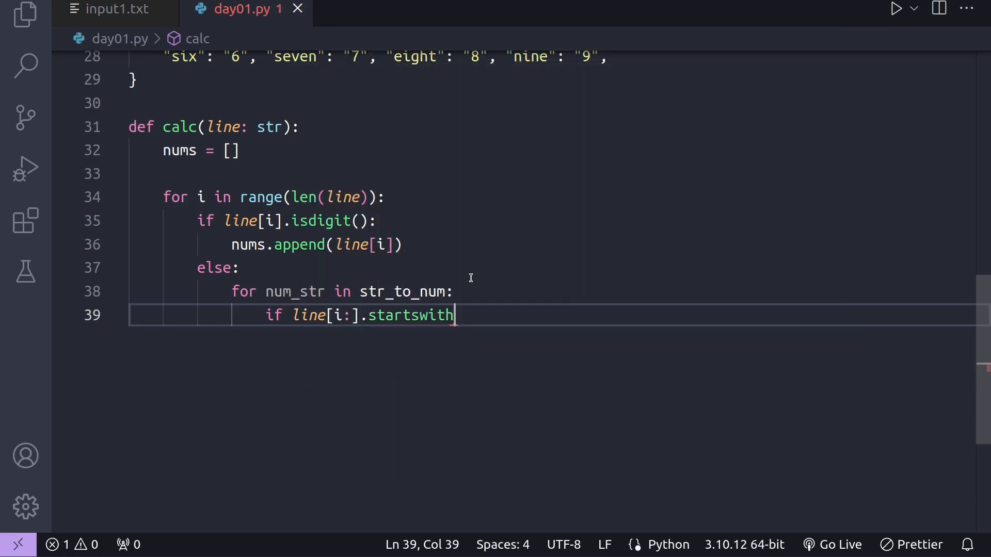
{"action": "type", "text": "(num_str):"}
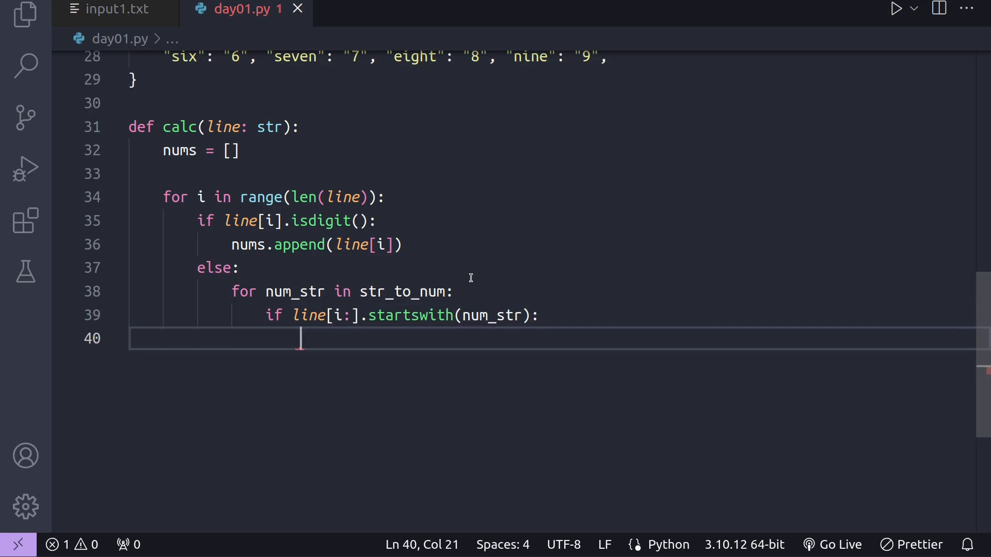
{"action": "type", "text": "nums.append"}
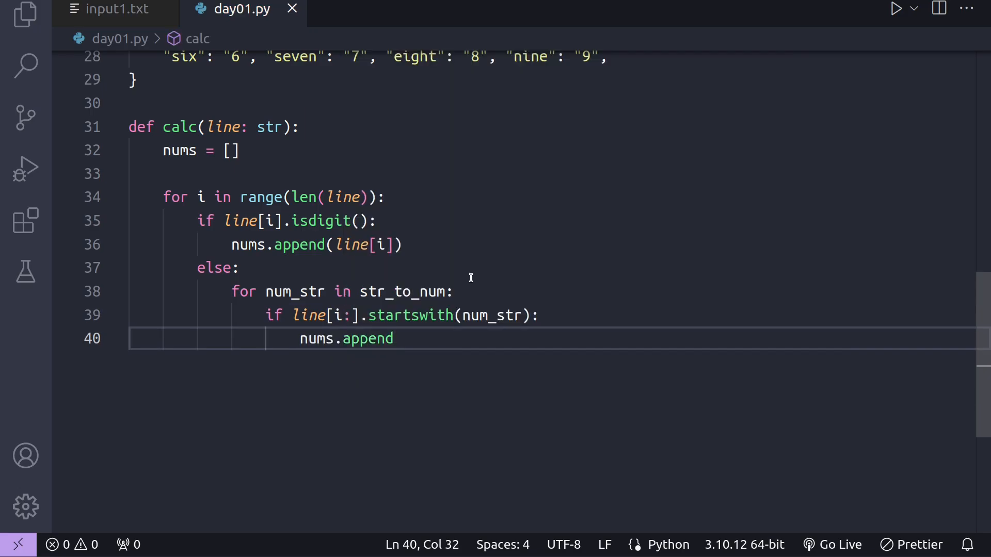
{"action": "type", "text": "(str_to_num)"}
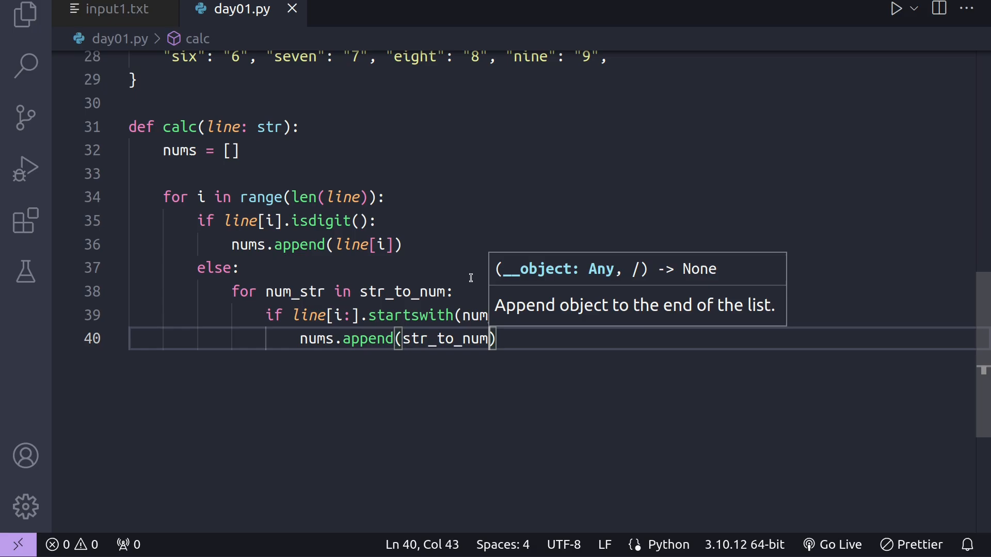
{"action": "type", "text": "num_str]"}
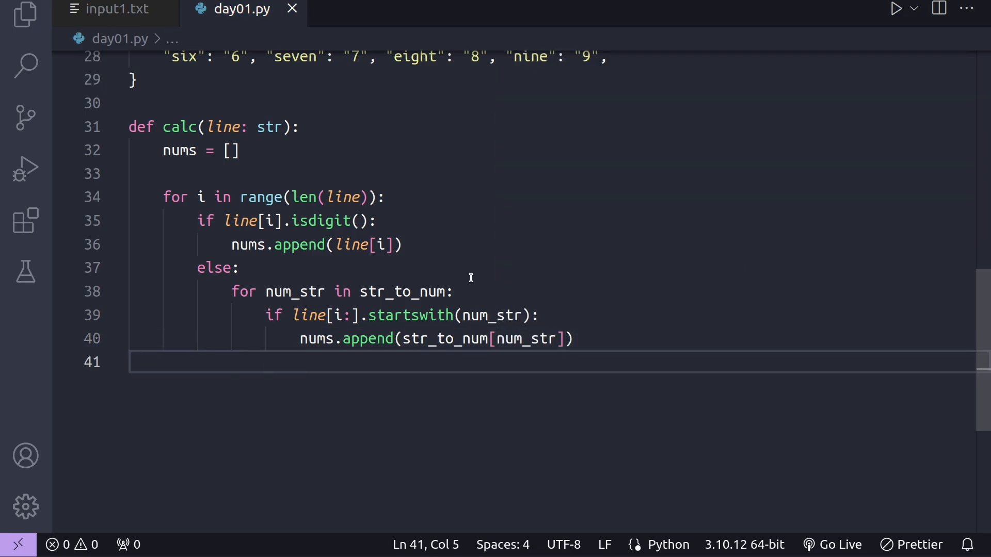
Return int(nums[0] + nums[-1]) from calc
{"action": "type", "text": "return int(n"}
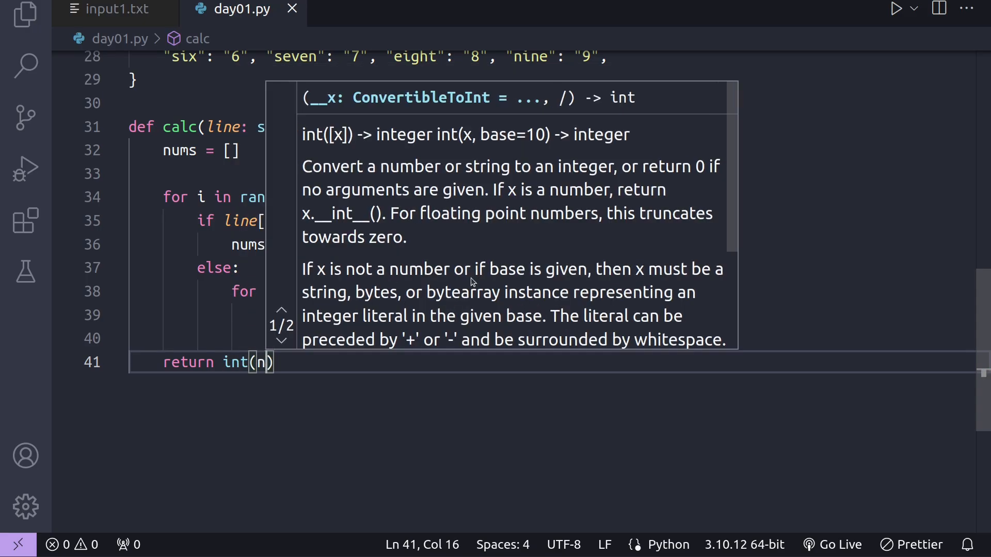
{"action": "type", "text": "ums[0]"}
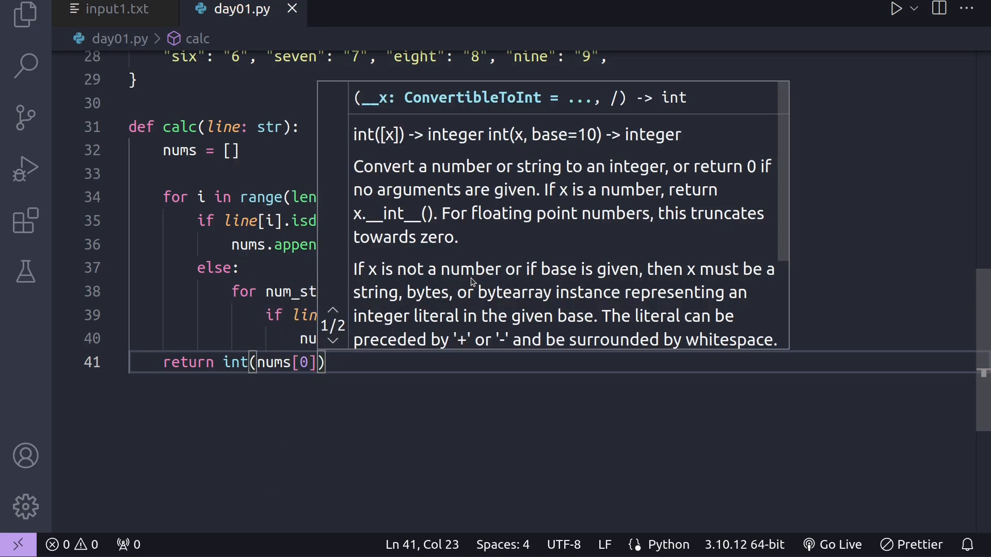
{"action": "type", "text": "+ nums[-2"}
{"action": "type", "text": "solution = 0"}
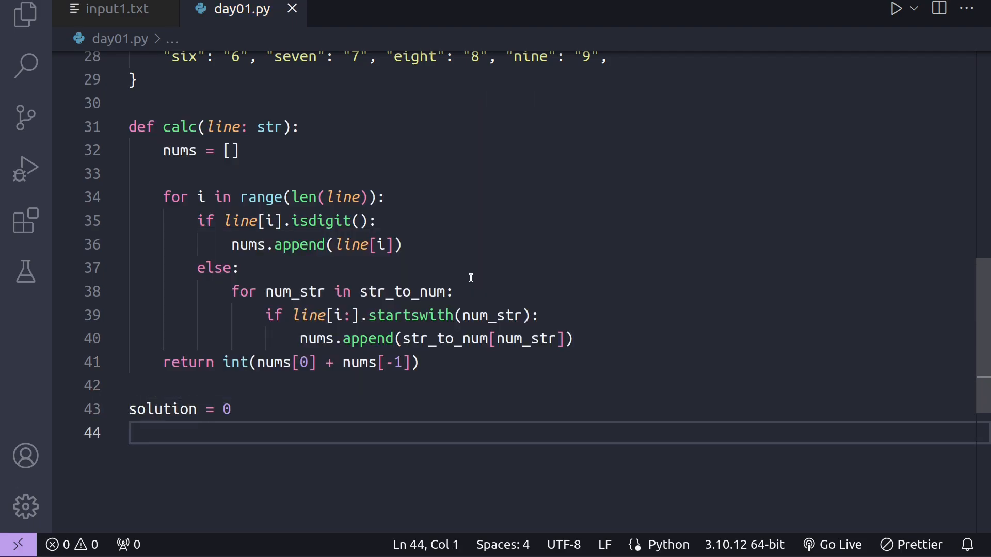
Add a loop over document that accumulates solution += calc(row)
{"action": "type", "text": "for row in document:"}
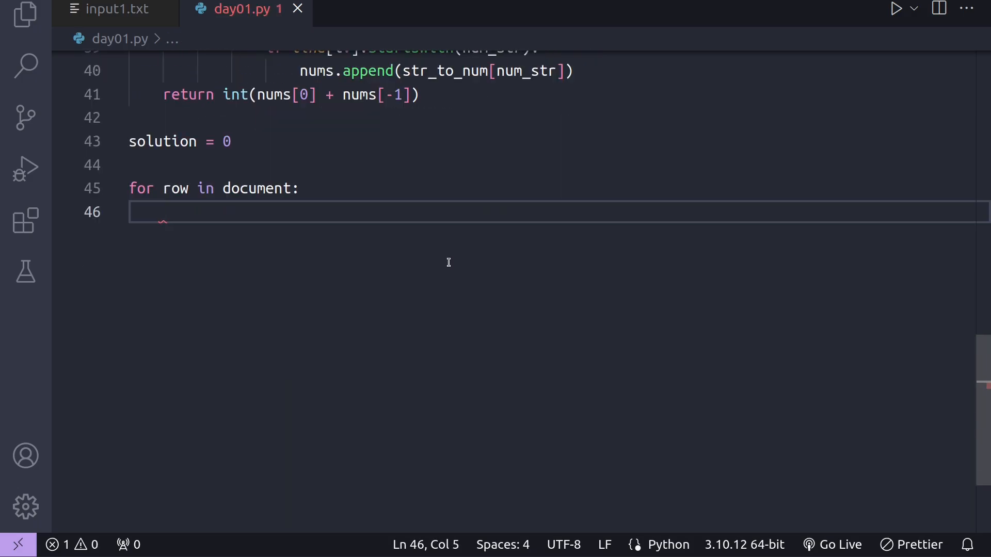
{"action": "type", "text": "solution +="}
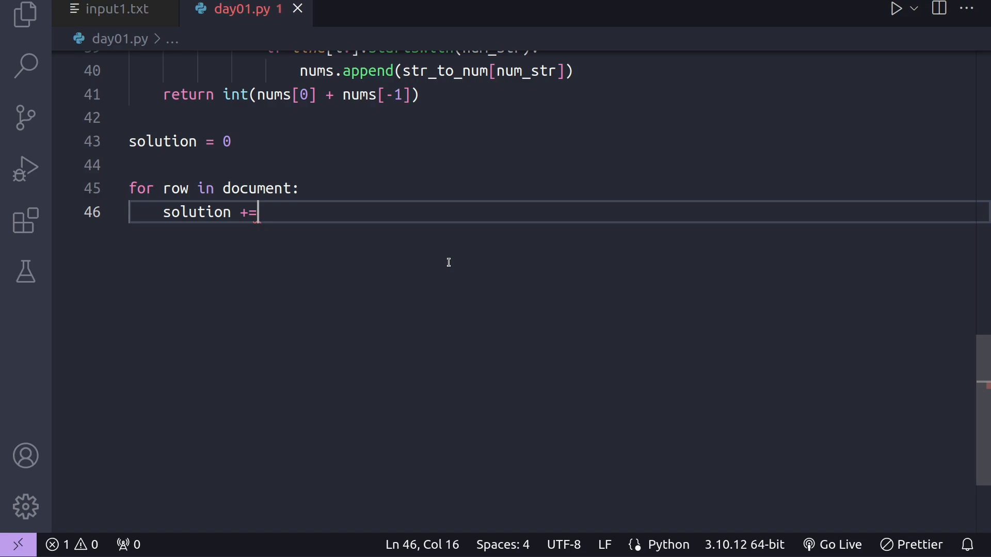
{"action": "type", "text": "calc(row)"}
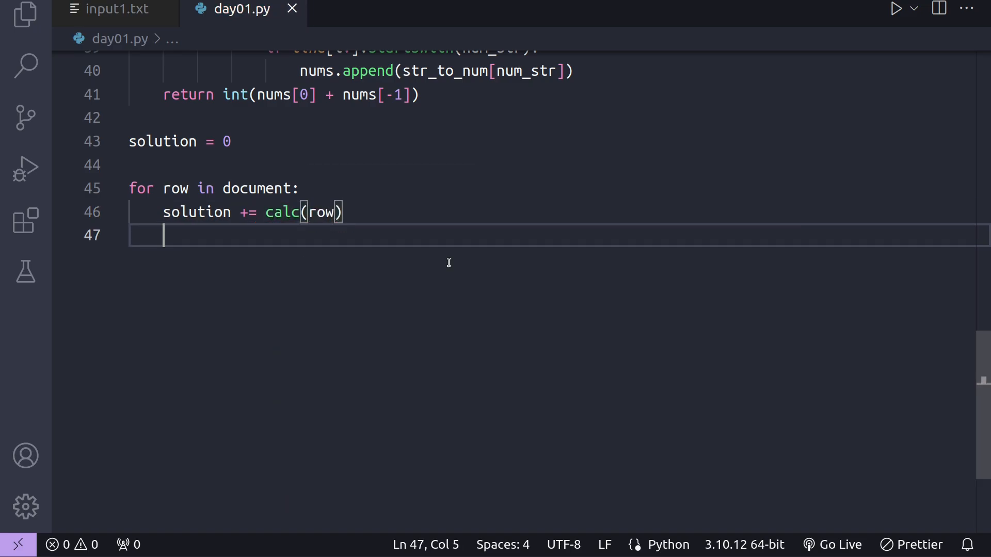
Start a print(f"The ...") line below the loop to report the solution
{"action": "type", "text": "#"}
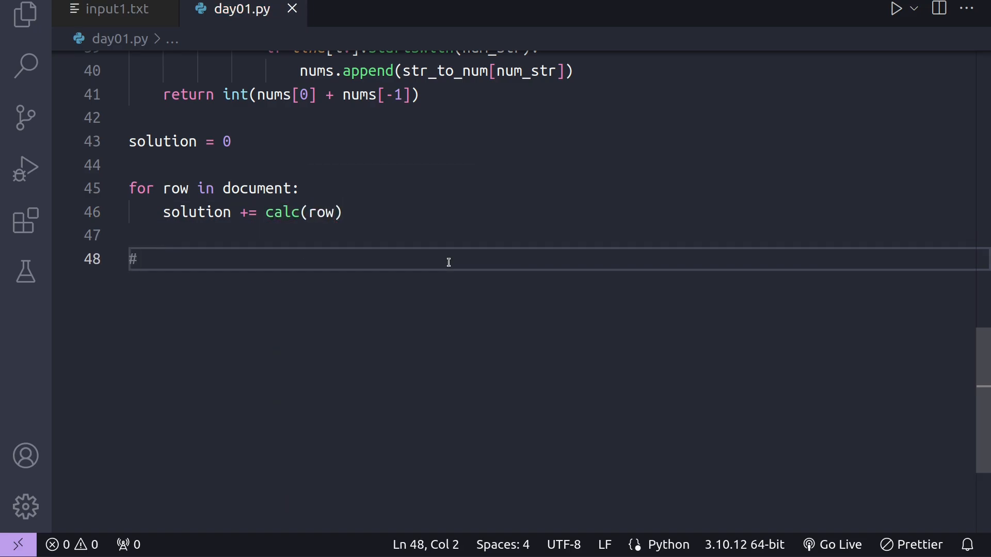
{"action": "type", "text": "print("}
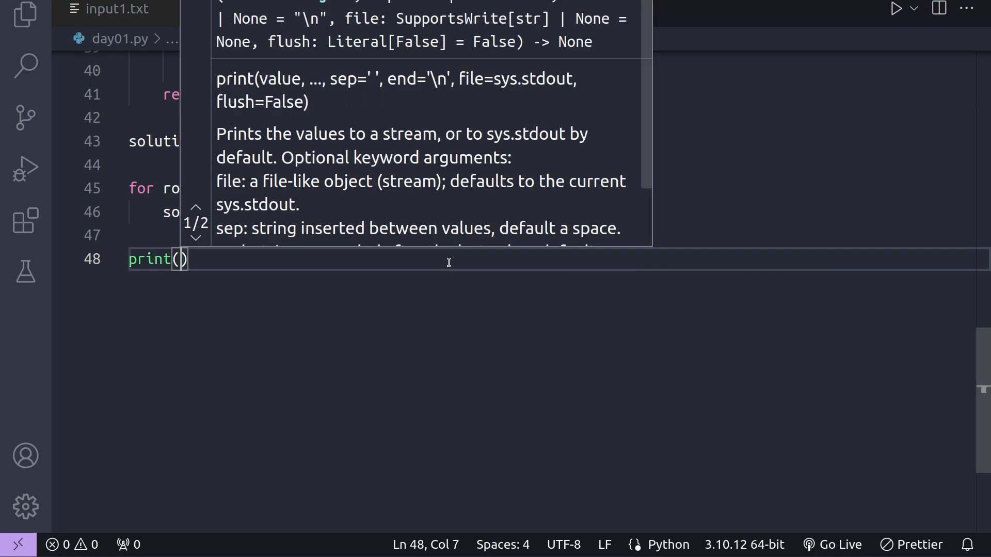
{"action": "type", "text": "f\"The \""}
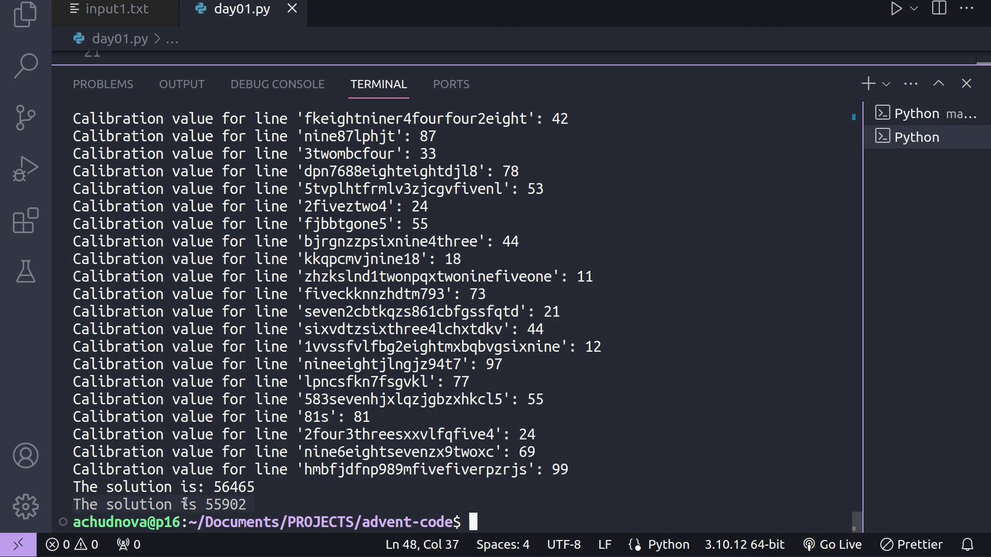
Run day01.py and copy the printed solution 55902
{"action": "key", "text": "ctrl+c"}
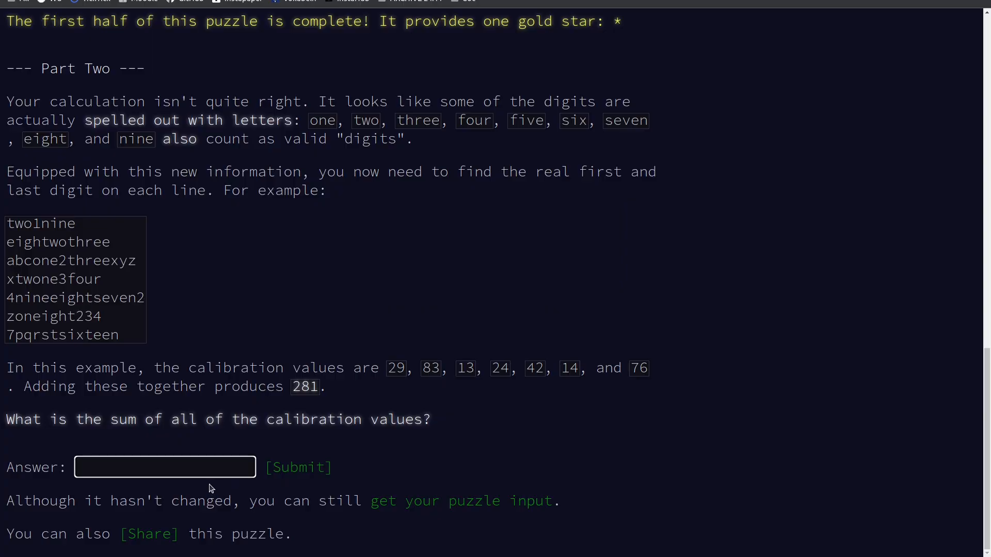
Enter 55902 in the Part Two answer field and submit it
{"action": "left_click", "coordinate": [298, 467]}
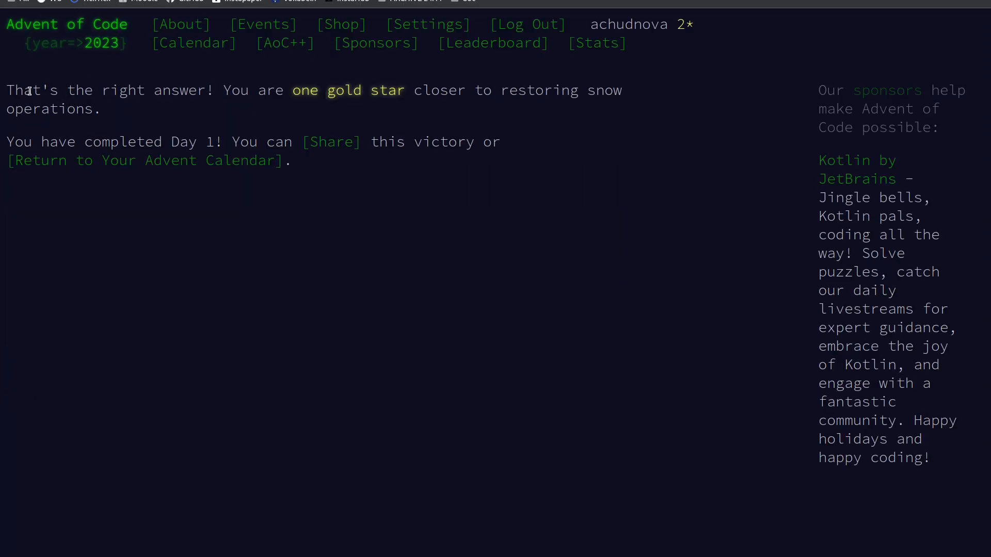
{"action": "mouse_move", "coordinate": [706, 44]}
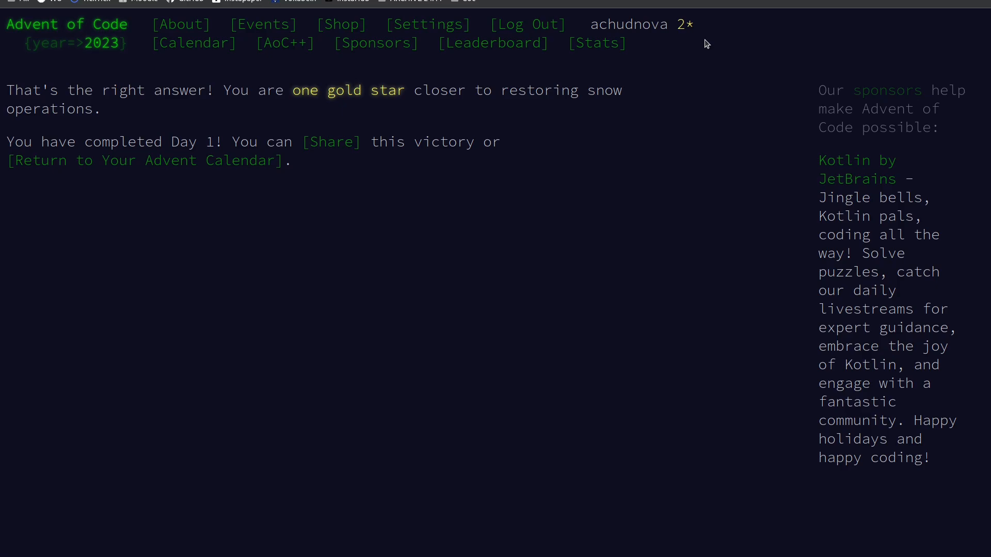
{"action": "mouse_move", "coordinate": [224, 161]}
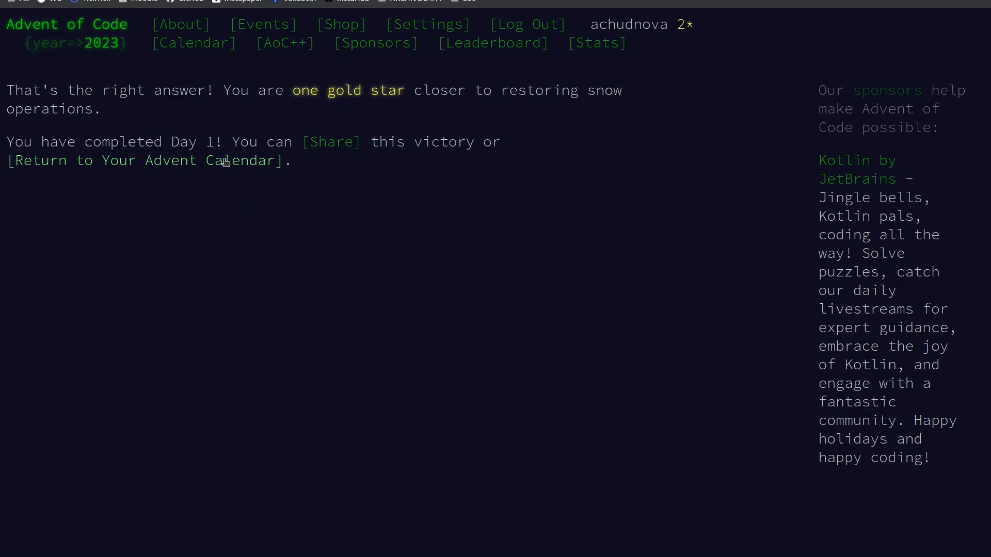